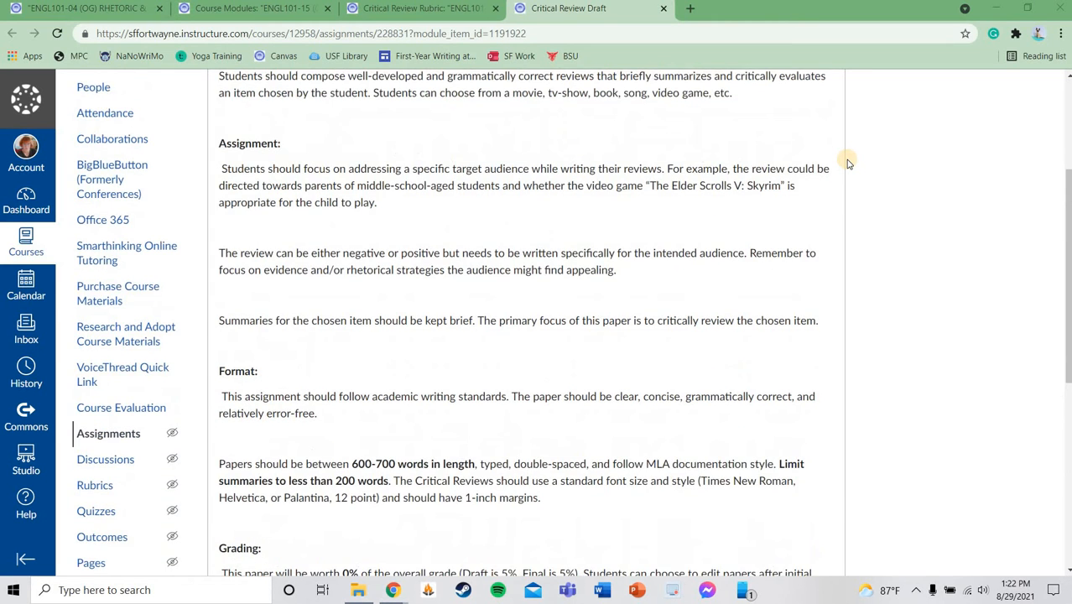
Scroll up to show the Critical Review Draft title and Objective section
scroll(up, 3)
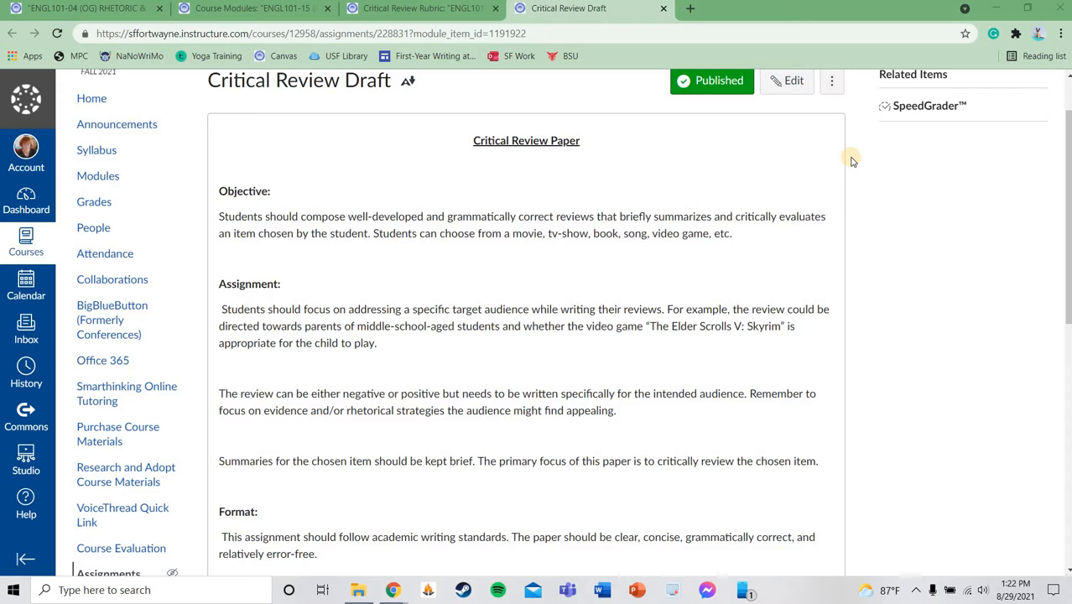
mouse_move(843, 153)
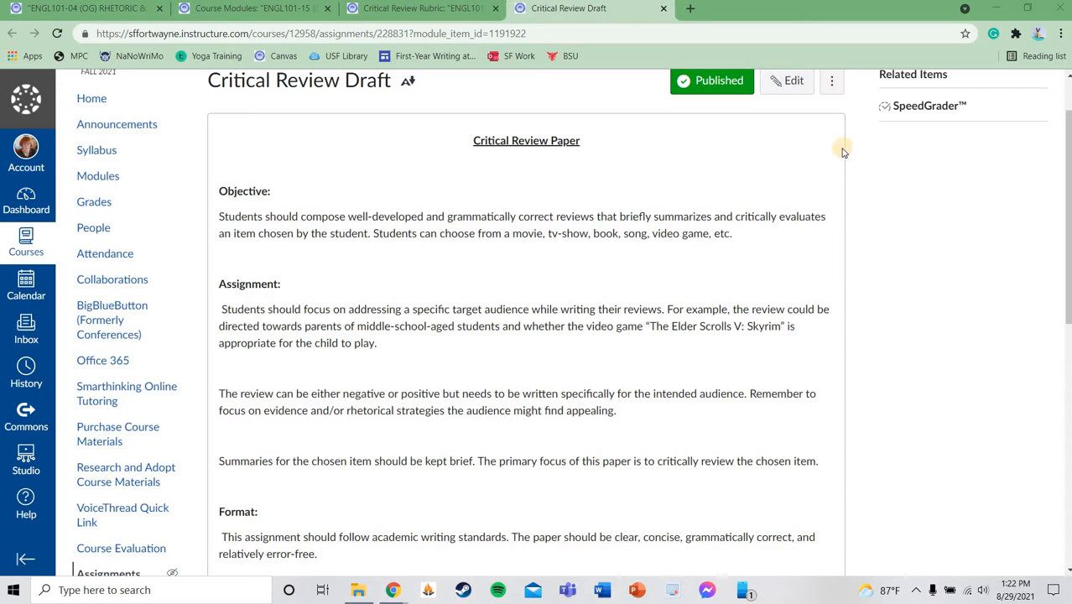
mouse_move(567, 113)
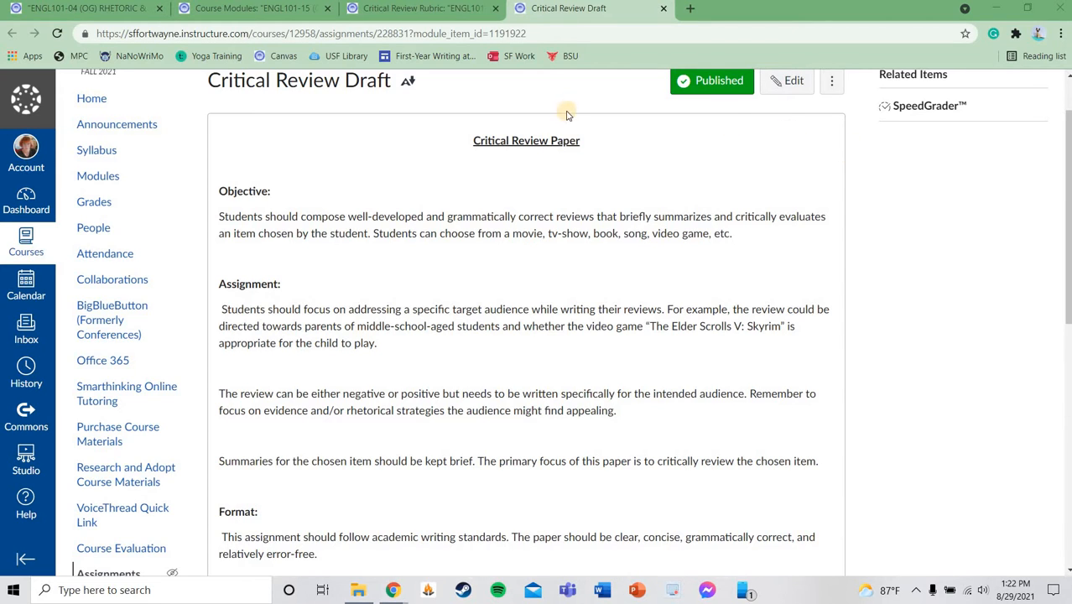
mouse_move(597, 111)
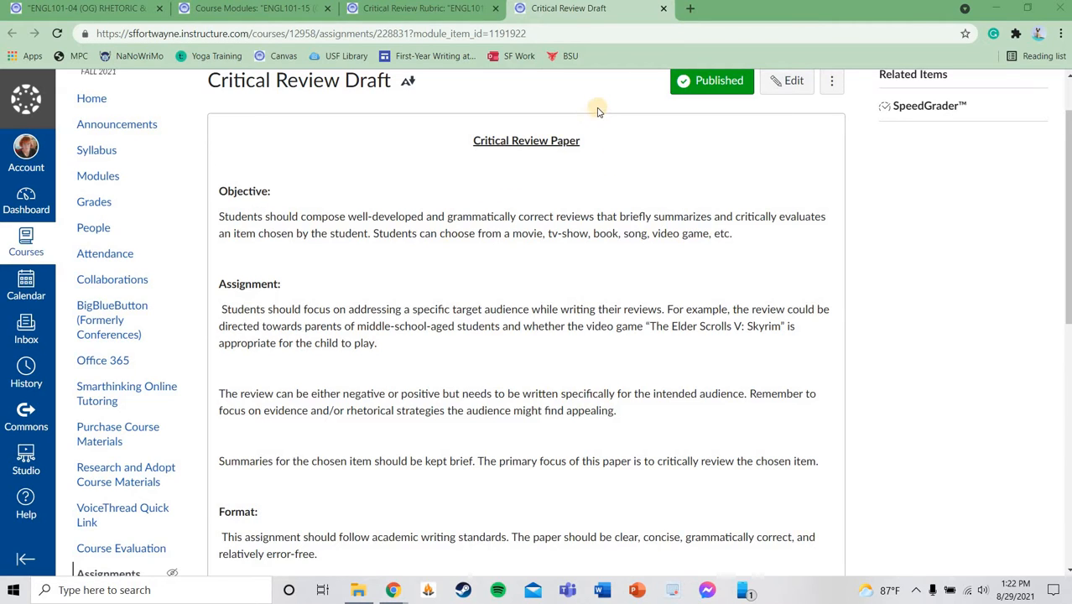
mouse_move(485, 164)
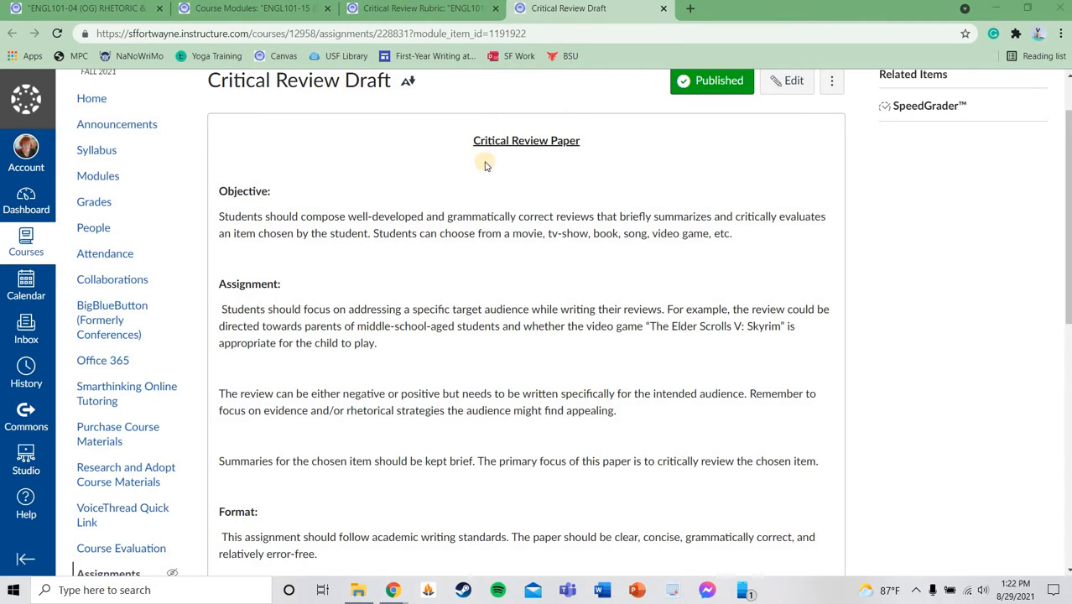
mouse_move(600, 128)
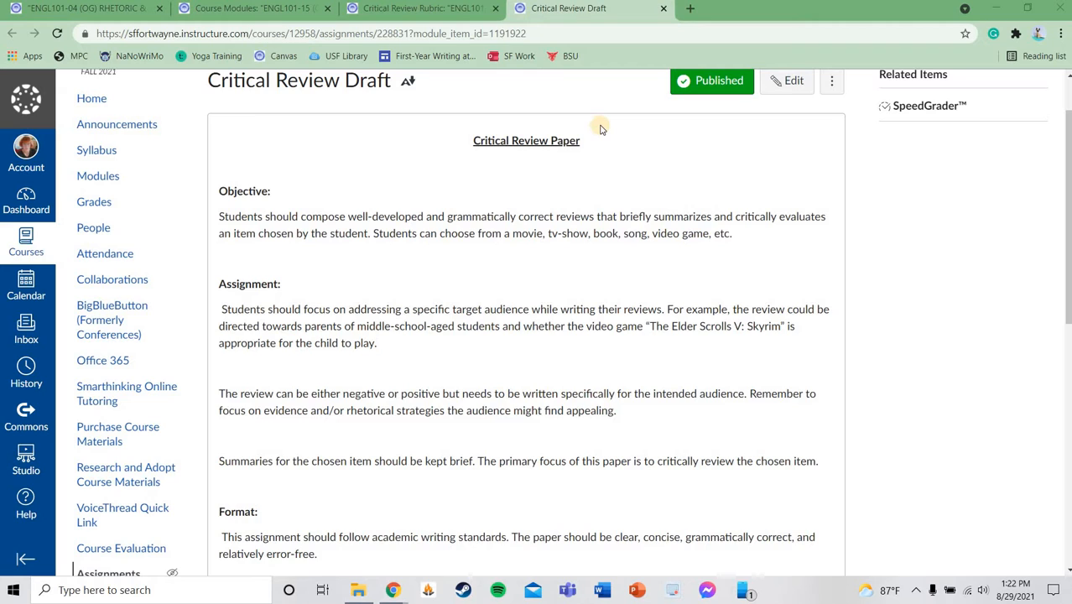
mouse_move(466, 103)
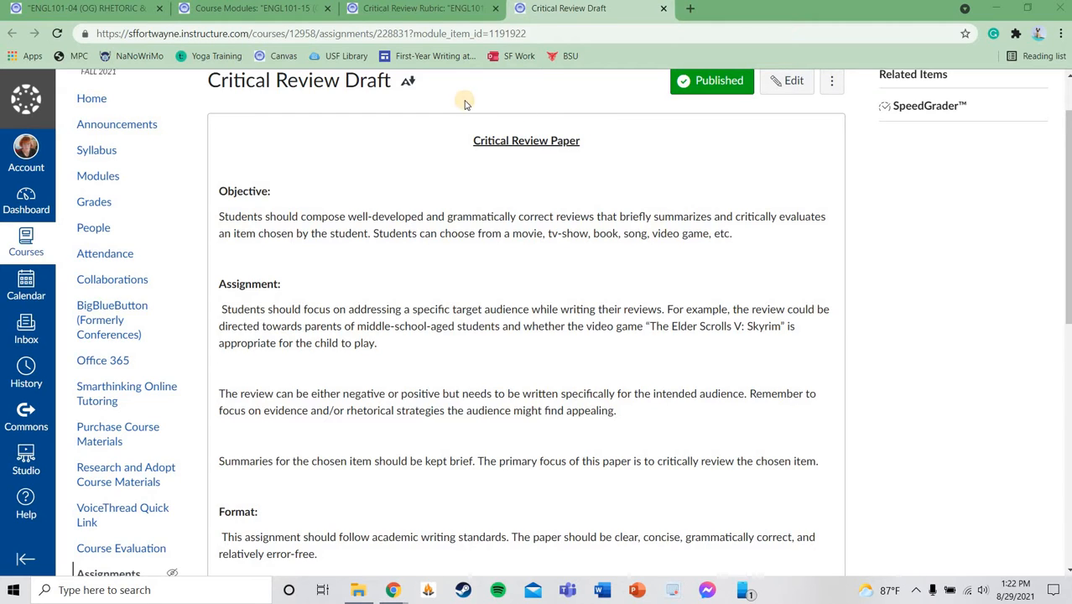
mouse_move(439, 109)
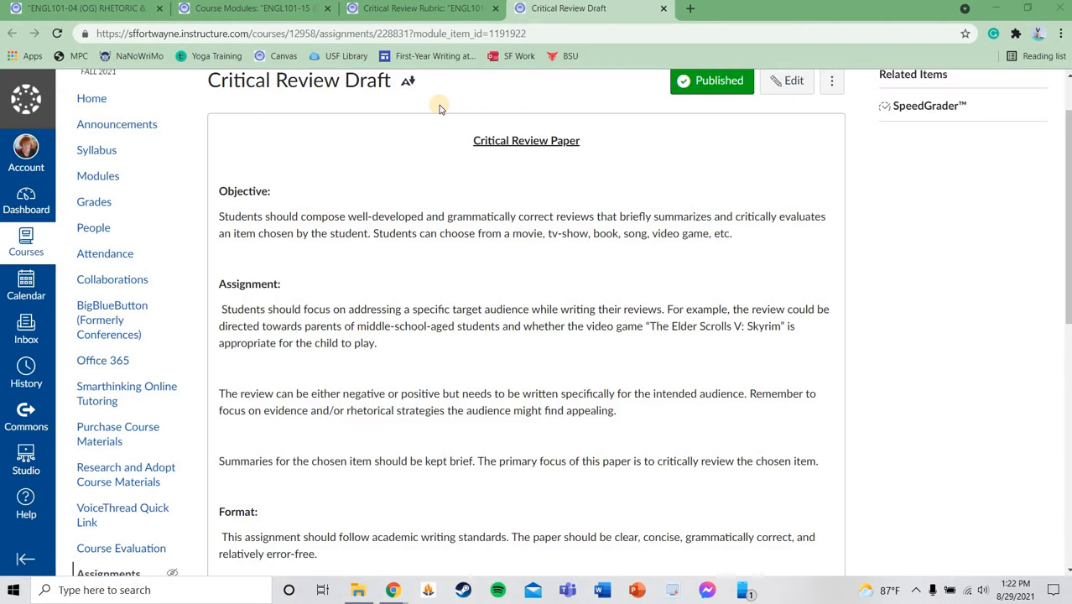
mouse_move(377, 151)
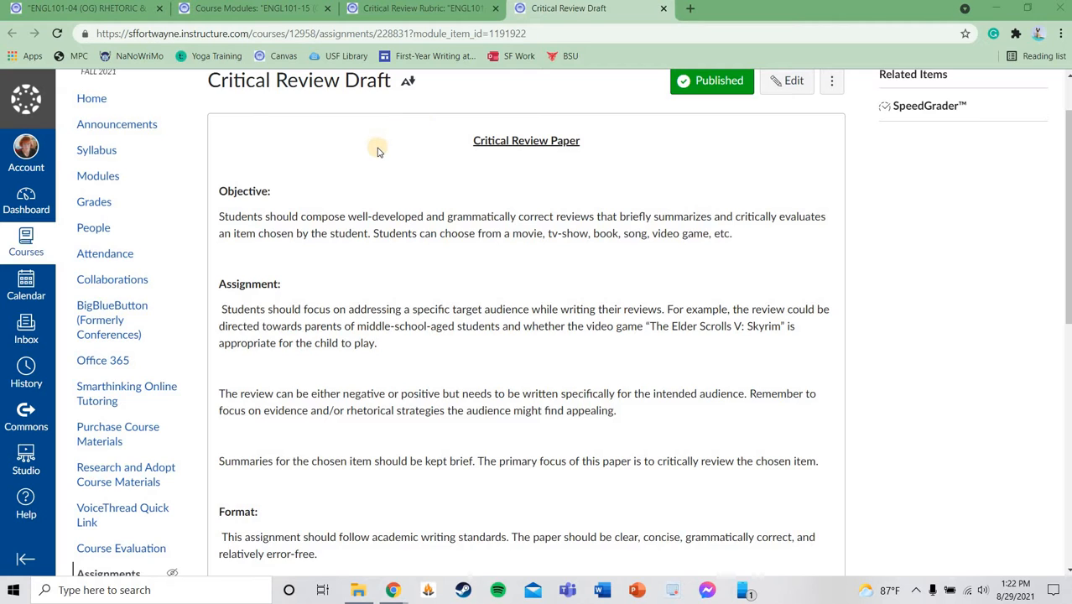
mouse_move(359, 130)
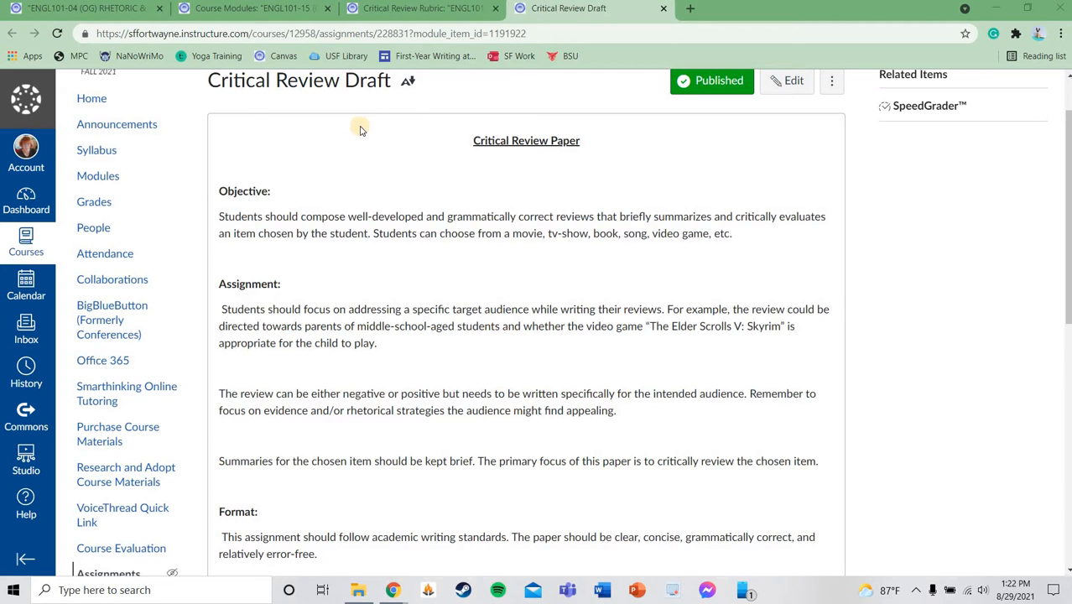
mouse_move(272, 200)
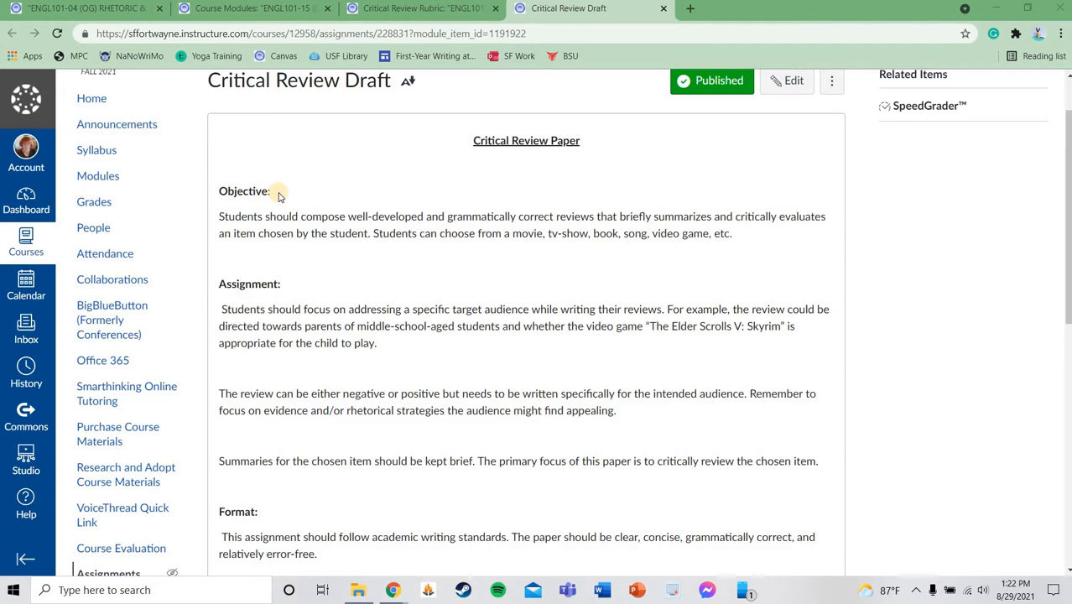
mouse_move(457, 223)
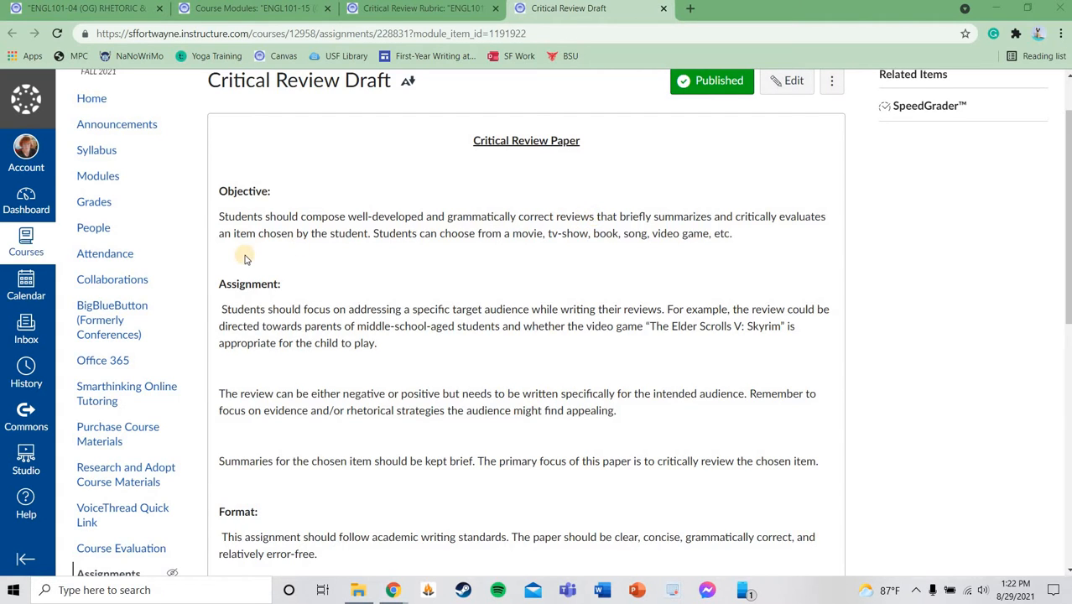
mouse_move(669, 219)
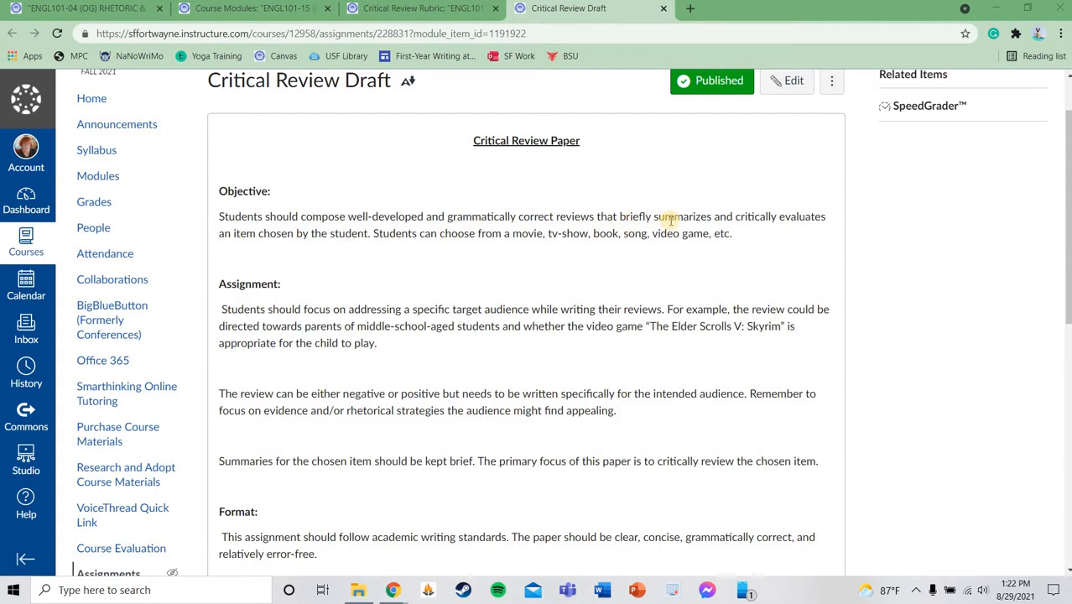
mouse_move(886, 227)
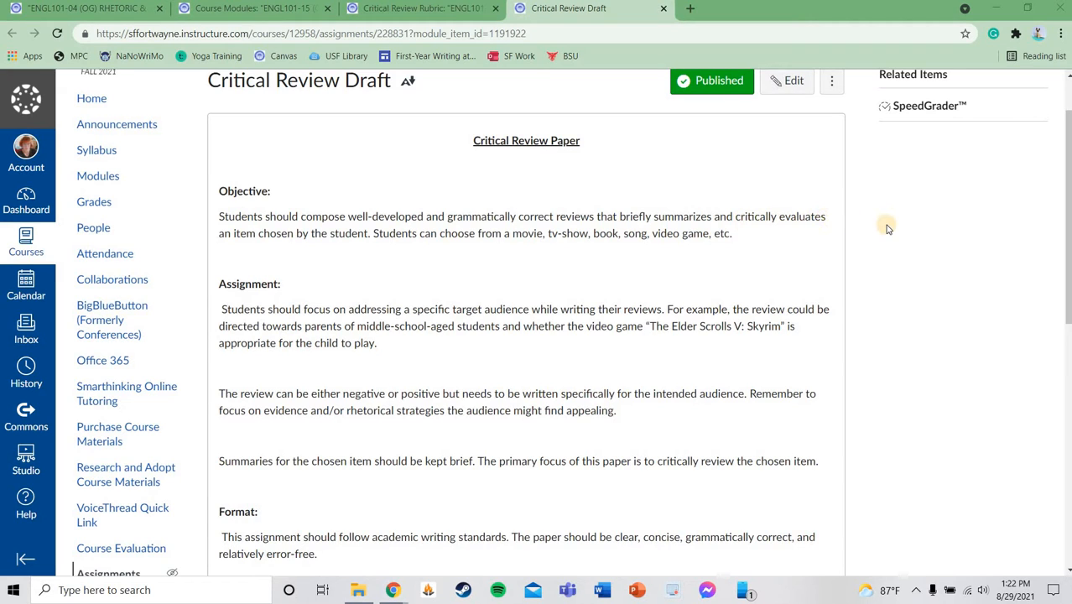
mouse_move(809, 246)
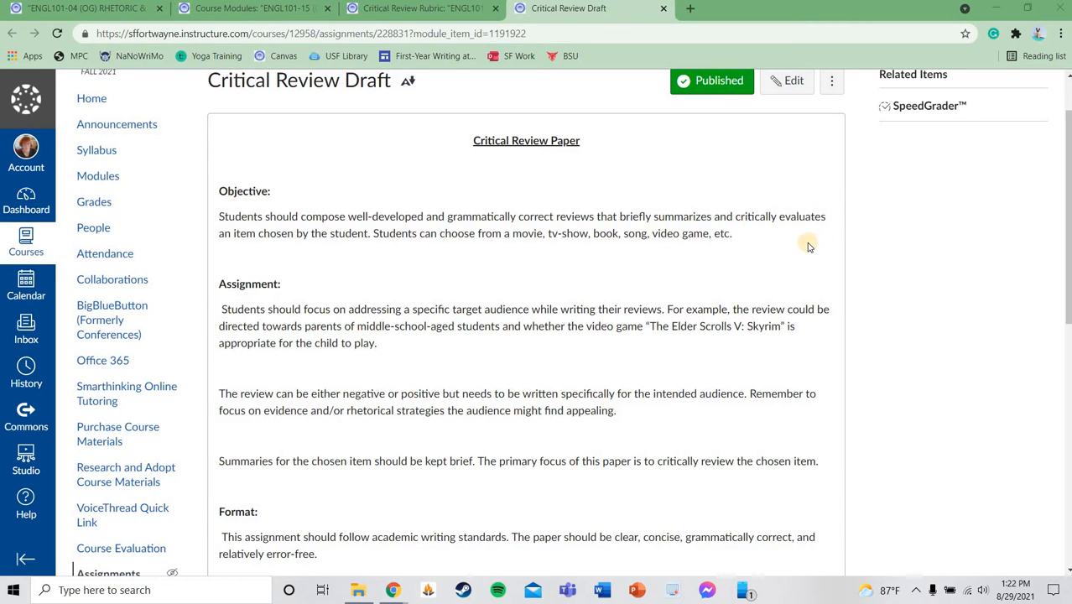
mouse_move(790, 249)
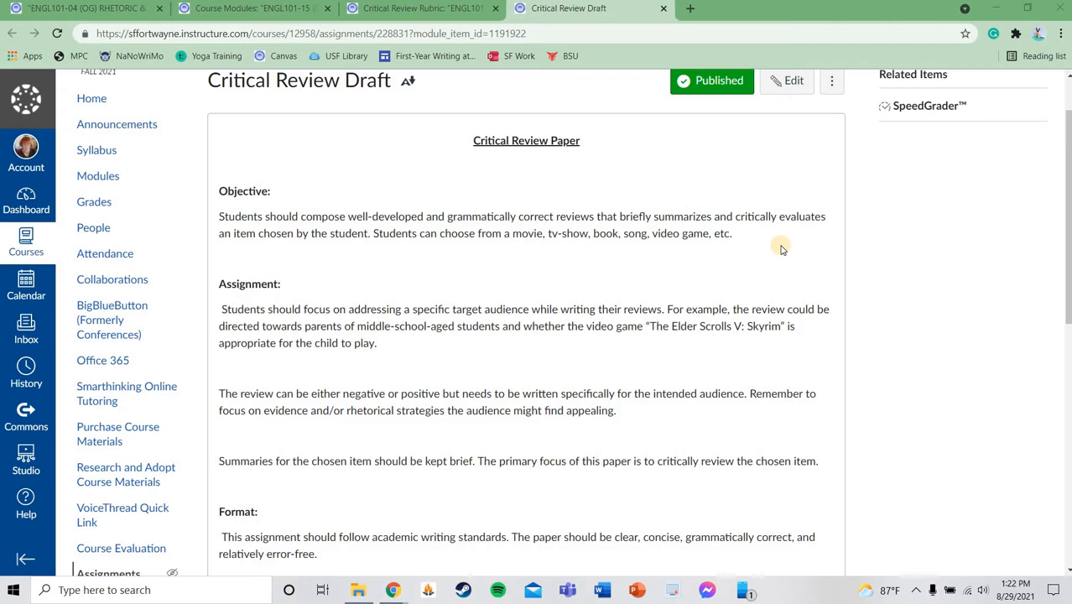
mouse_move(740, 229)
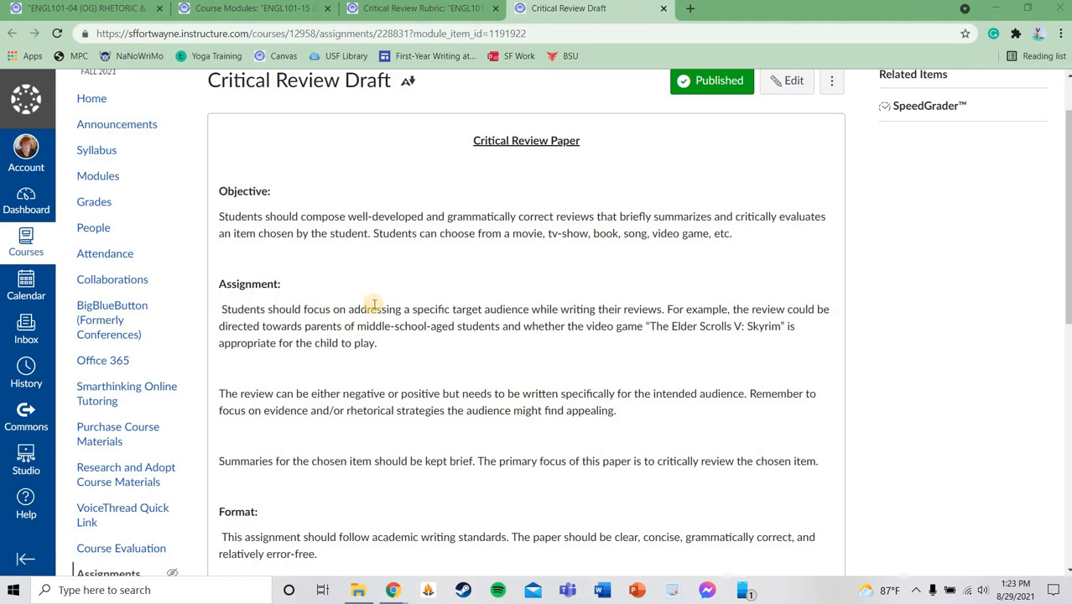
mouse_move(506, 304)
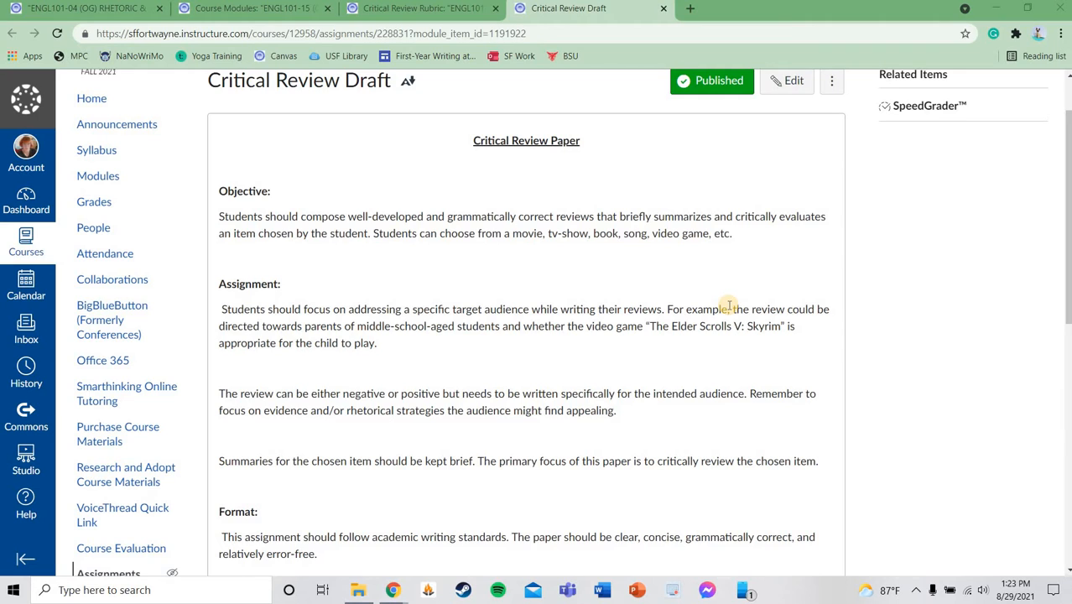
mouse_move(290, 336)
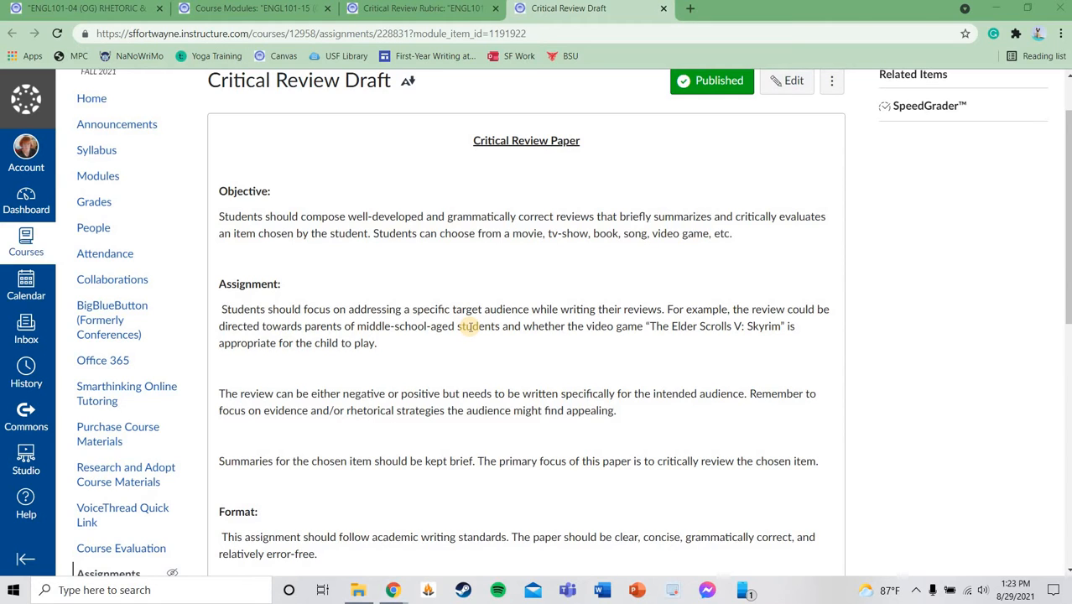
mouse_move(365, 342)
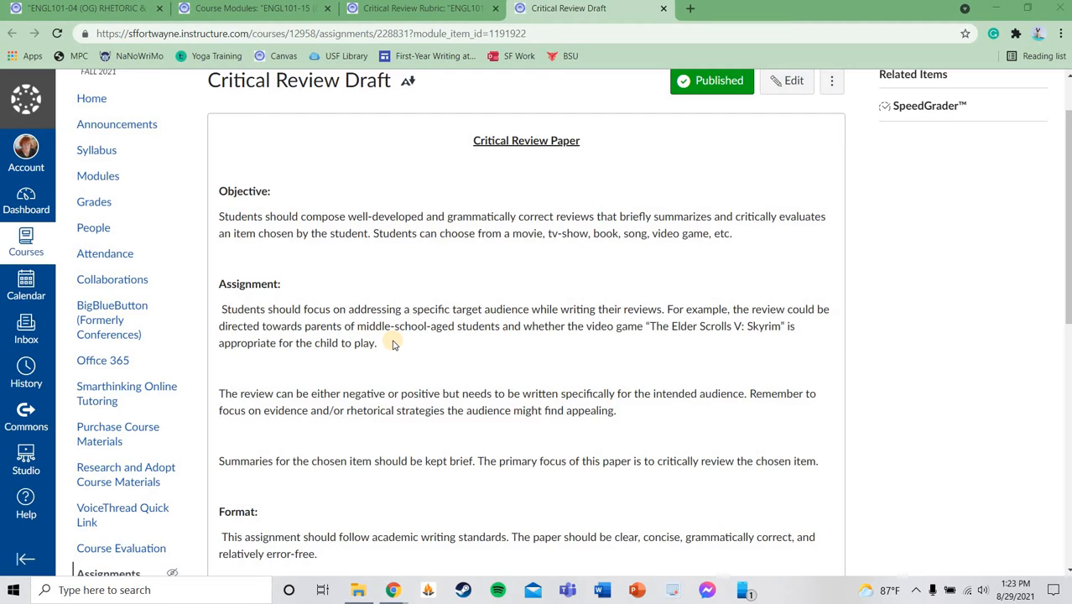
scroll(down, 3)
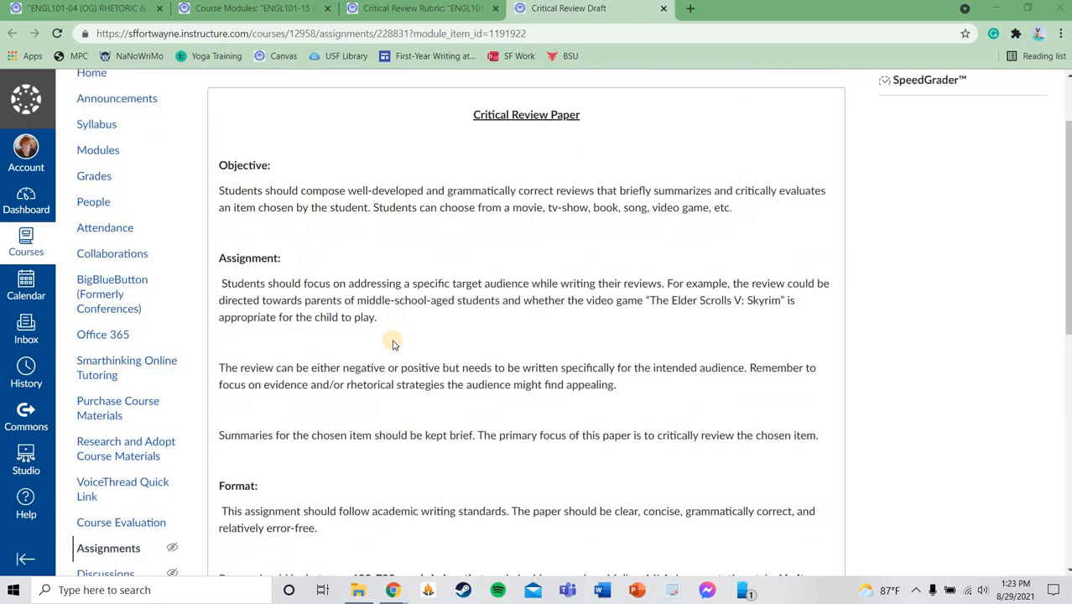
scroll(down, 3)
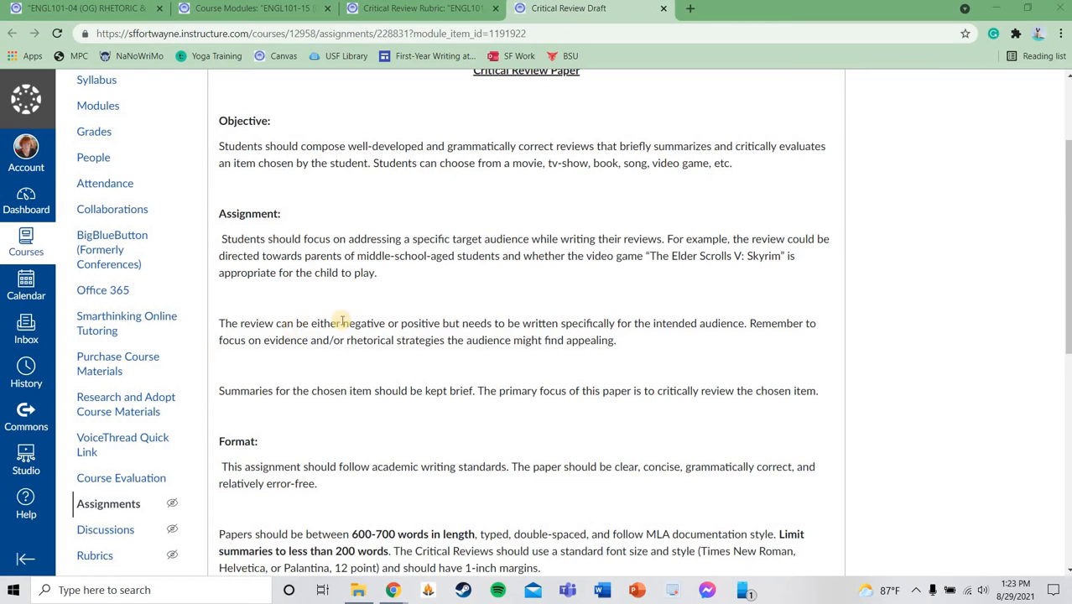
mouse_move(482, 323)
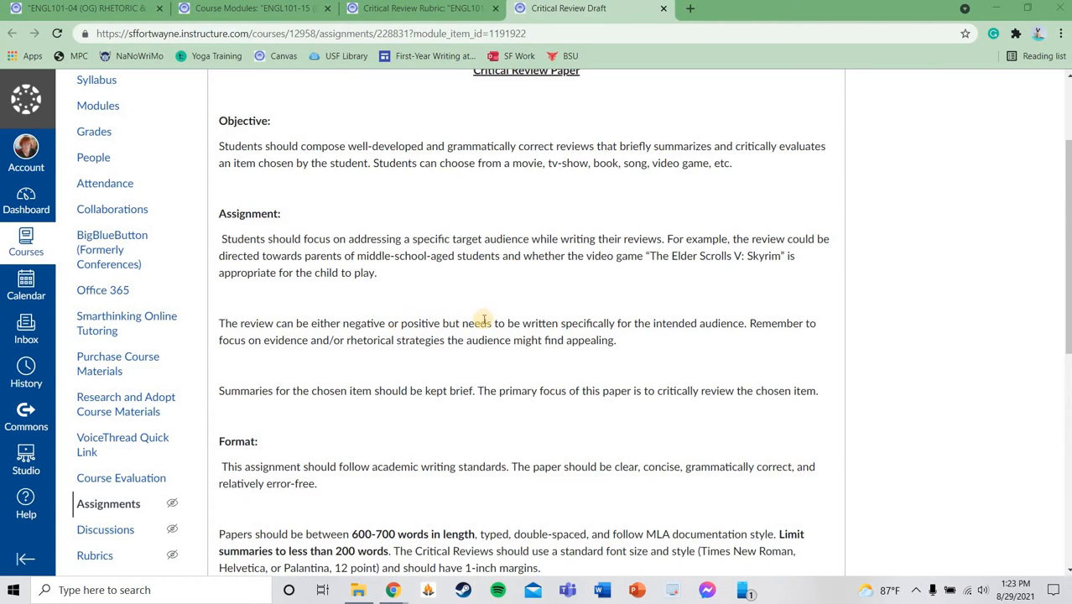
mouse_move(734, 317)
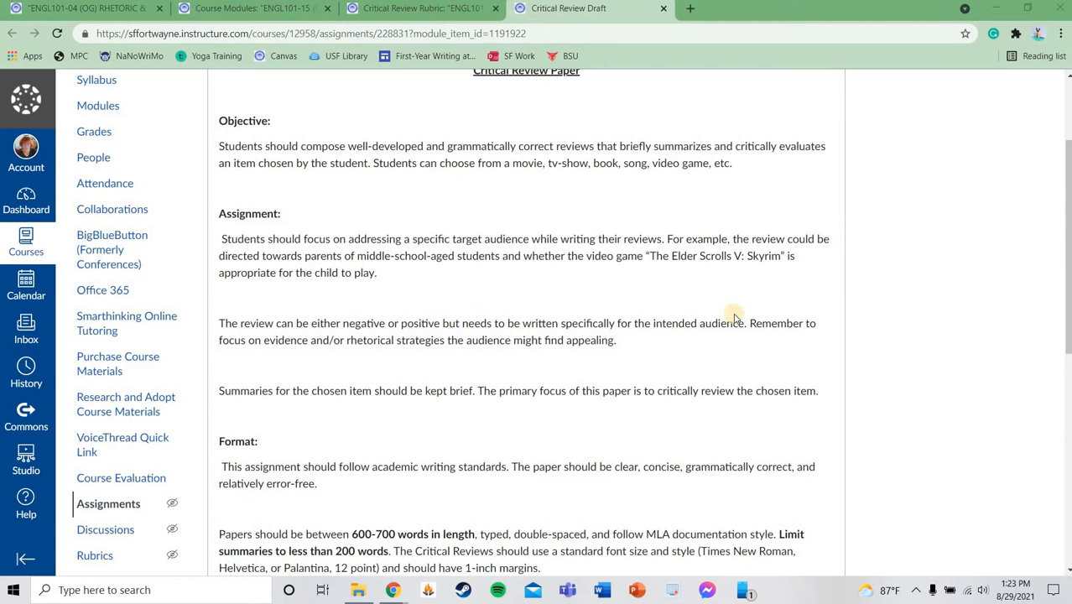
mouse_move(772, 318)
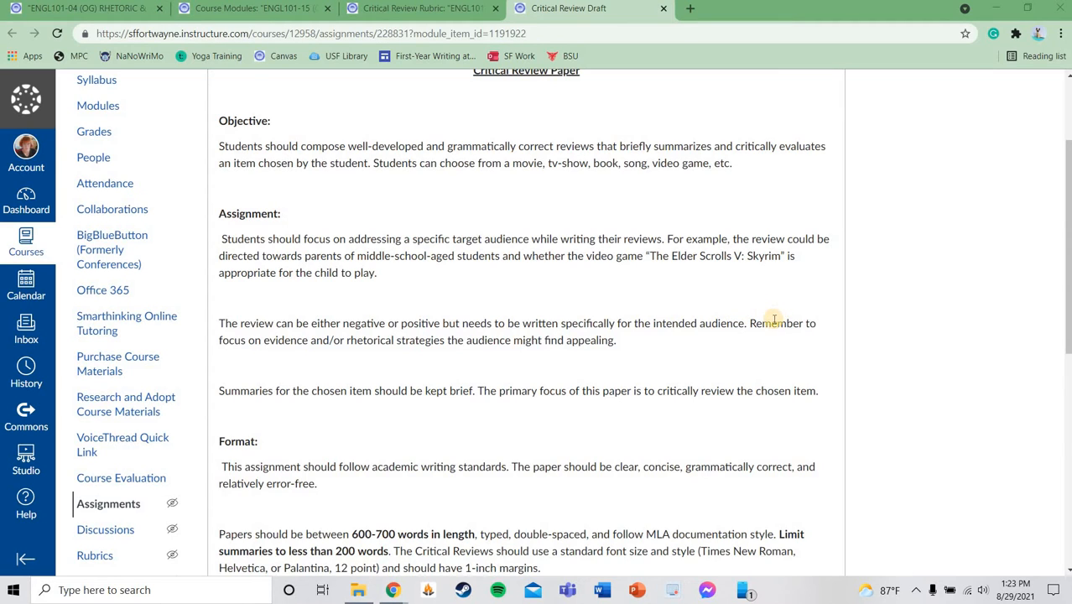
mouse_move(329, 356)
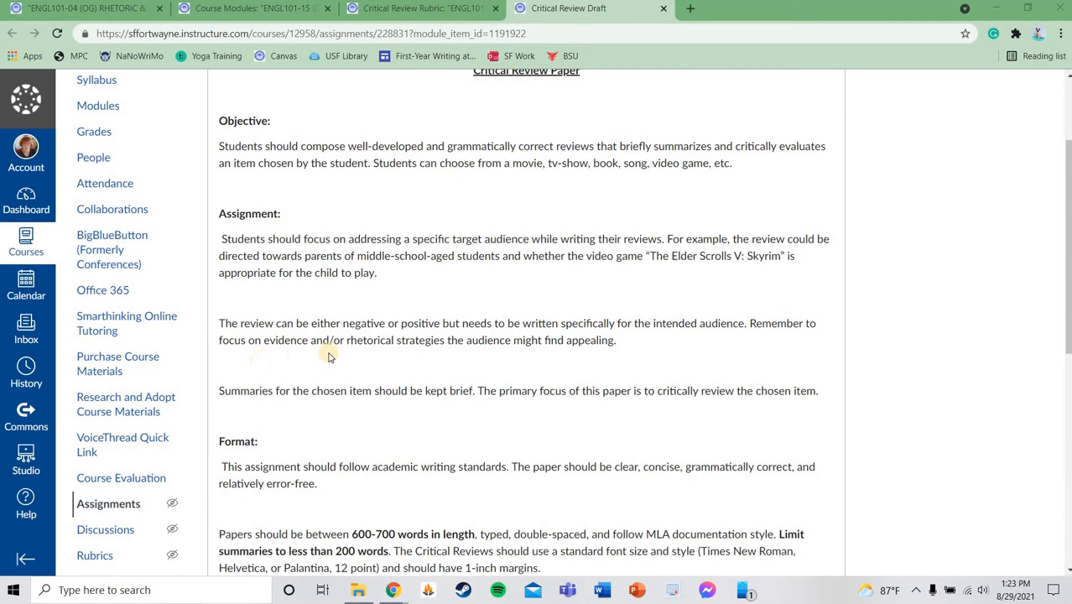
mouse_move(561, 351)
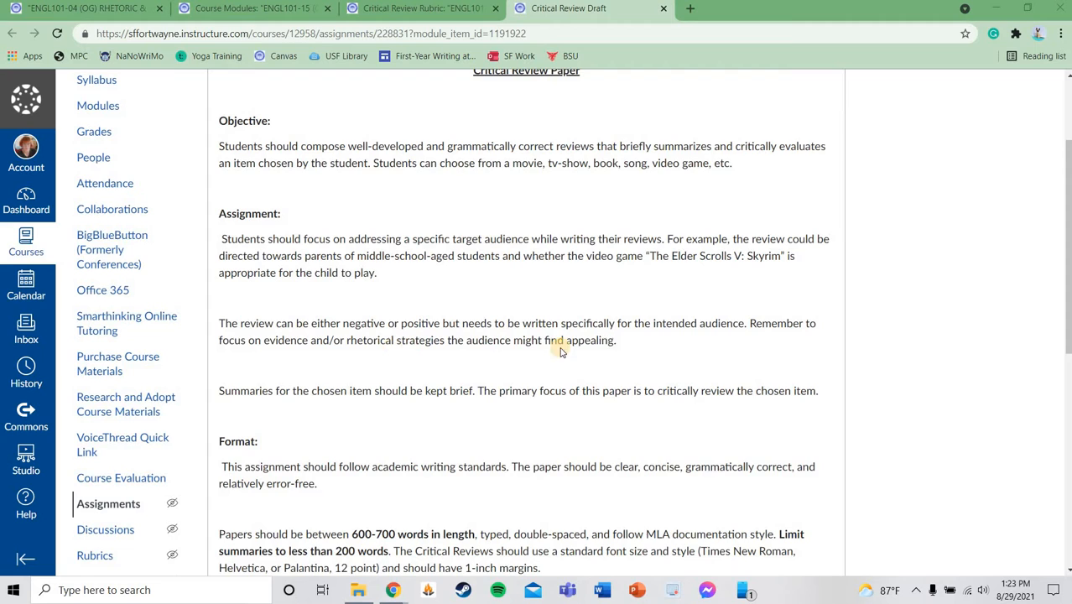
mouse_move(193, 405)
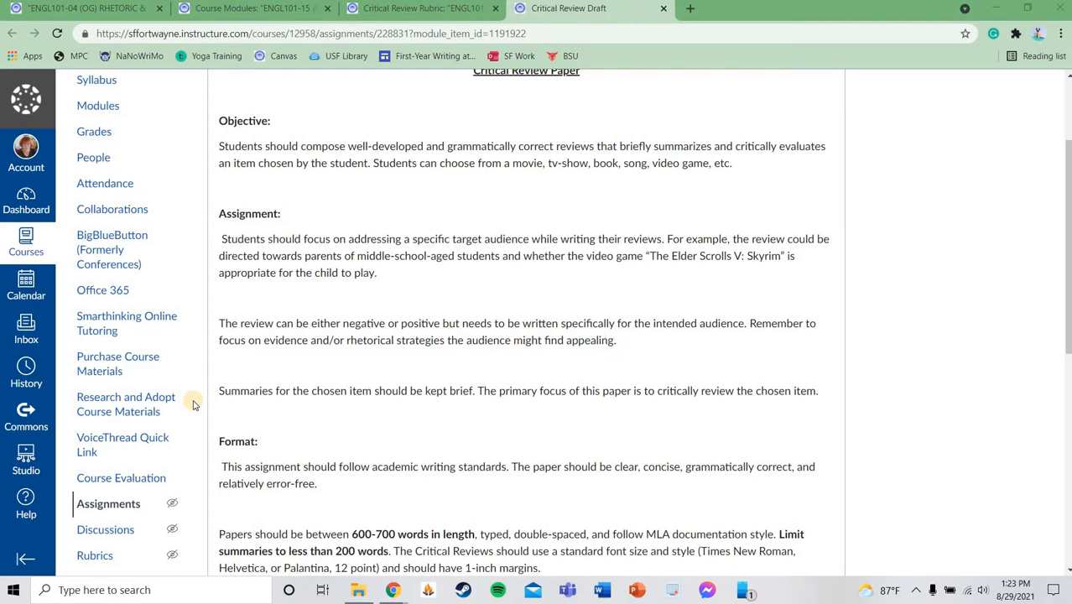
mouse_move(220, 393)
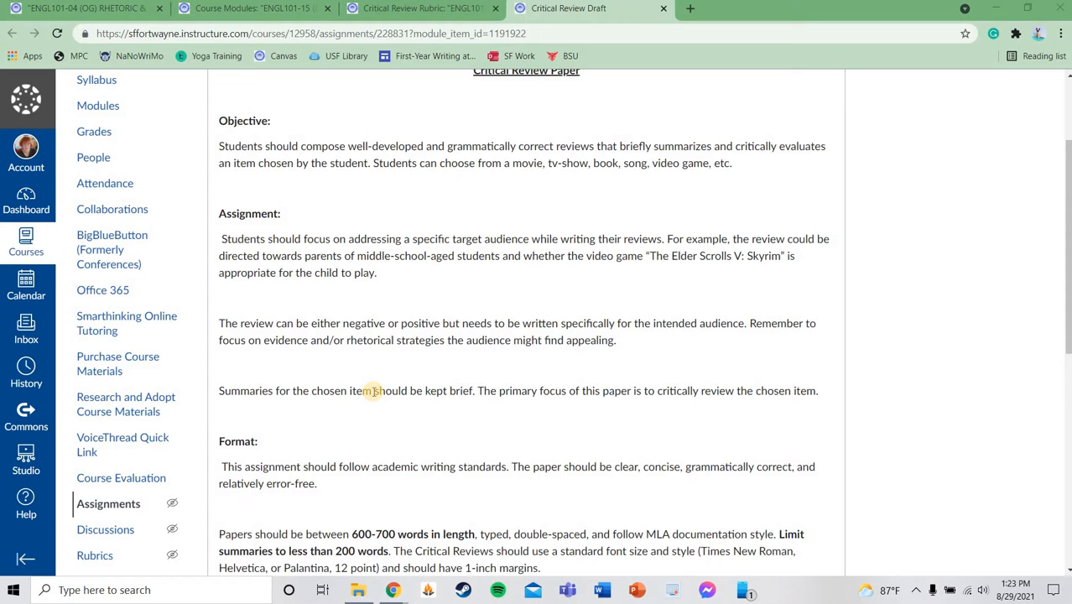
mouse_move(343, 386)
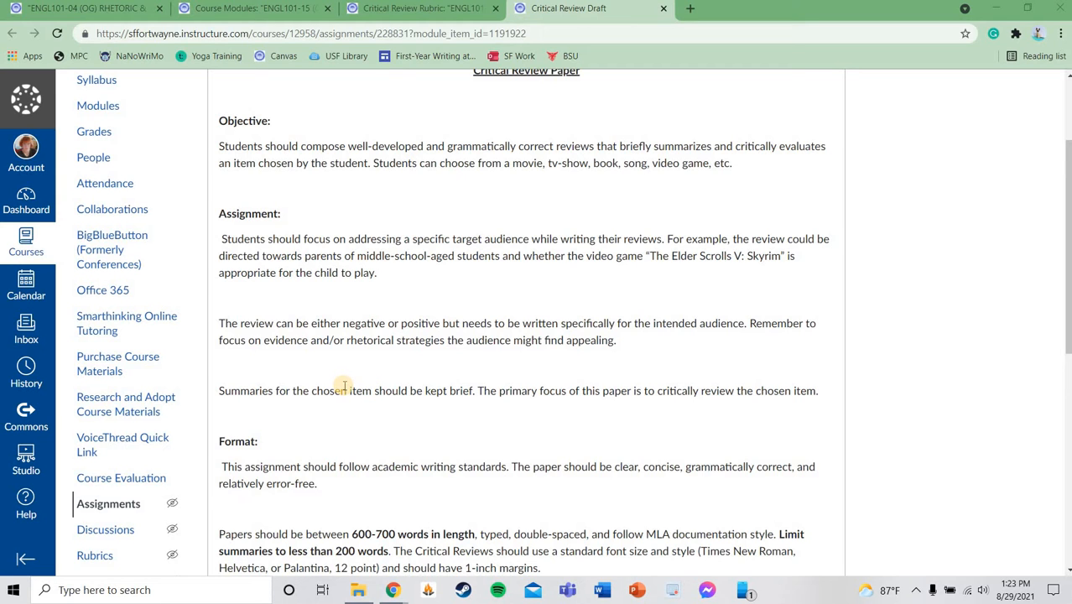
Scroll down to the Format requirements, reaching the start of Grading
scroll(down, 3)
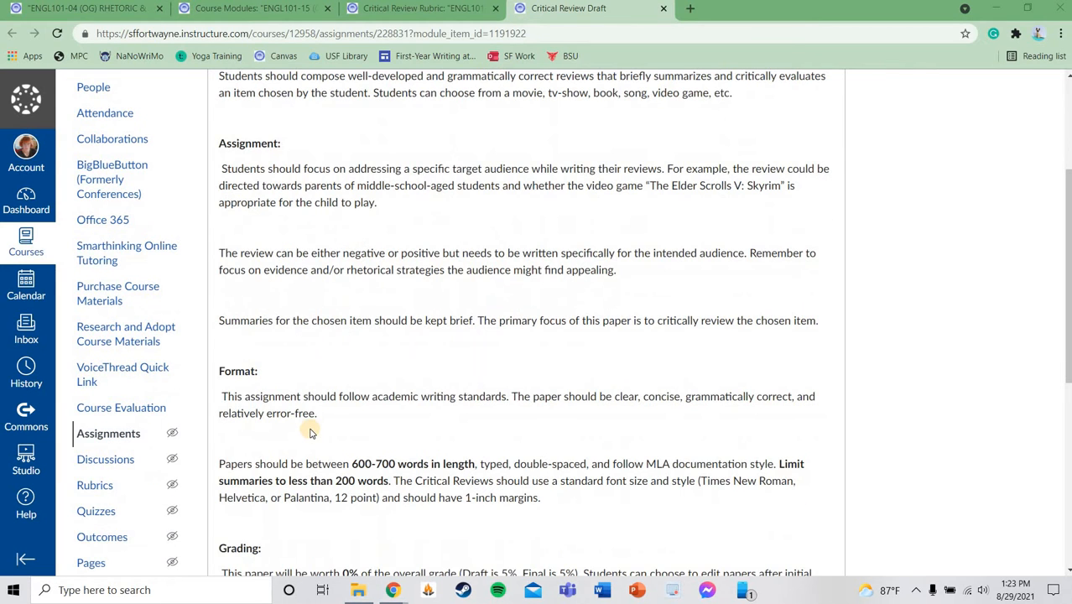
mouse_move(281, 428)
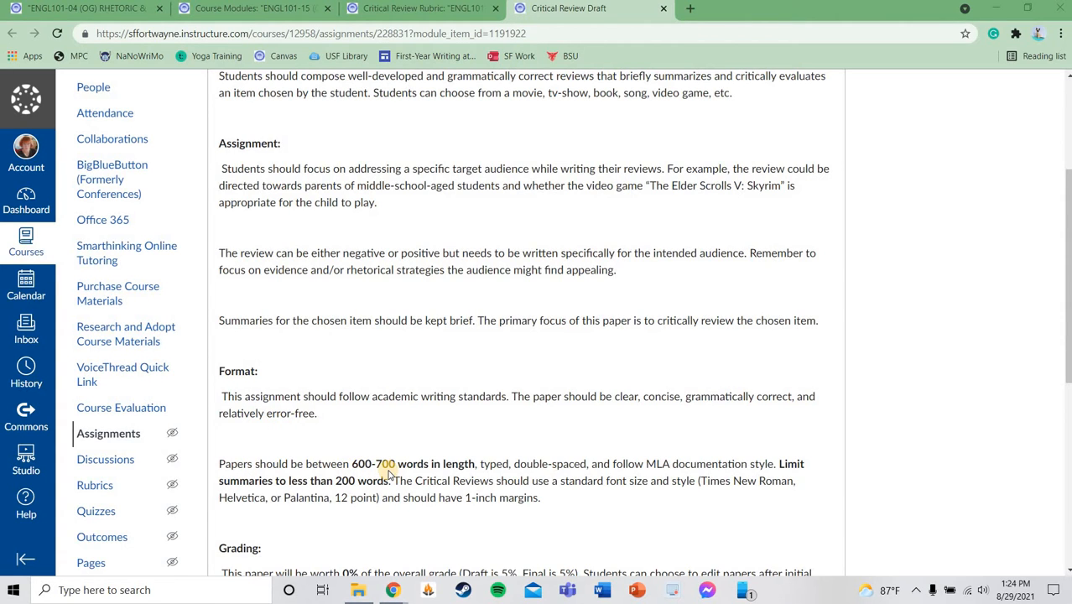
mouse_move(555, 475)
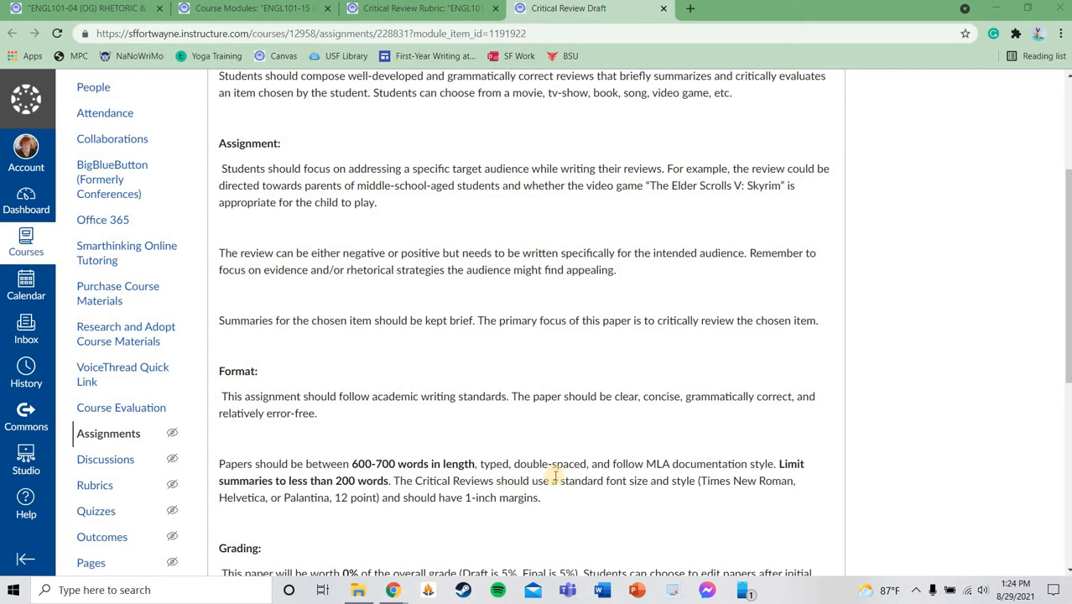
mouse_move(661, 467)
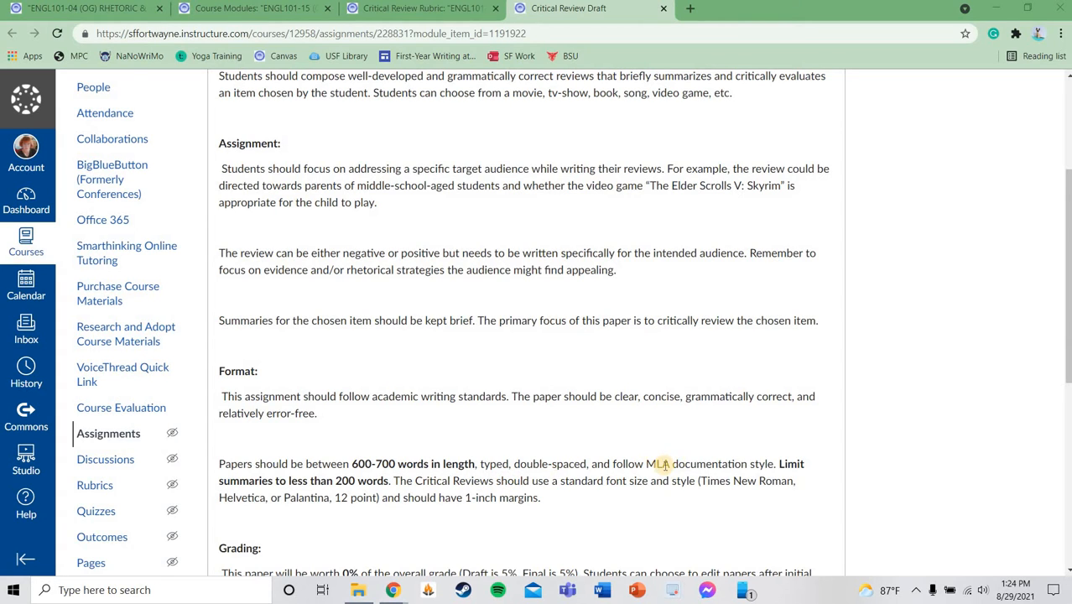
mouse_move(739, 475)
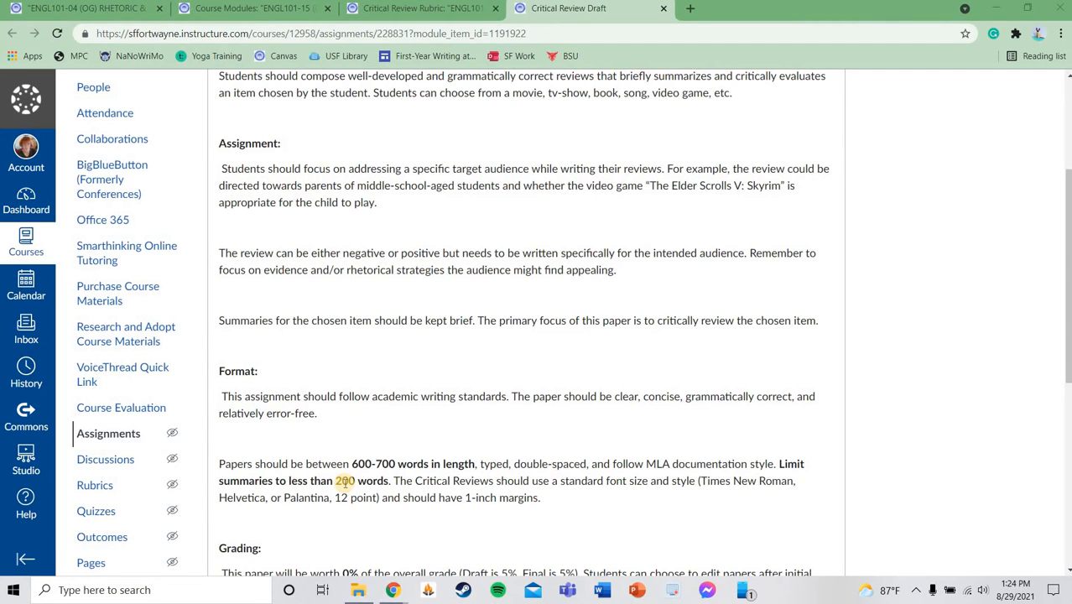
Scroll to the Grading section: worth 0%, draft due September 26th, revision October 3rd
scroll(down, 3)
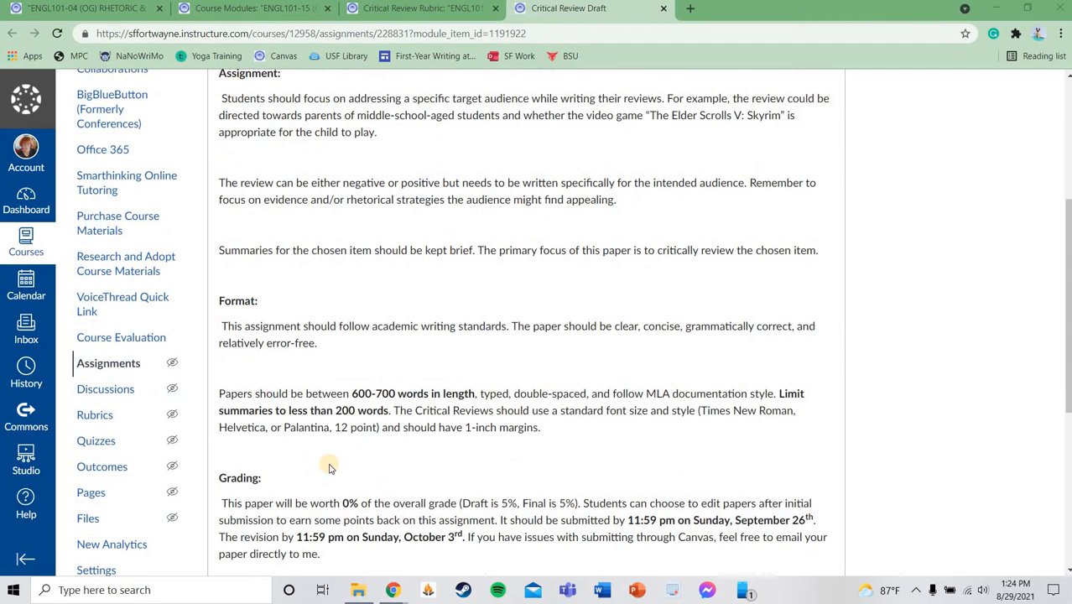
mouse_move(307, 516)
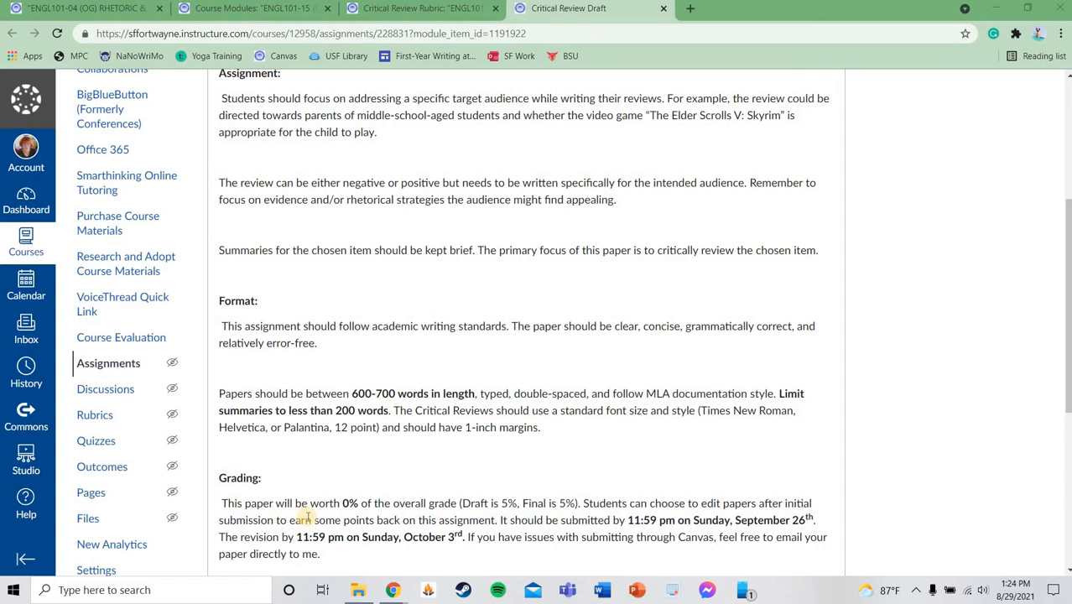
mouse_move(348, 496)
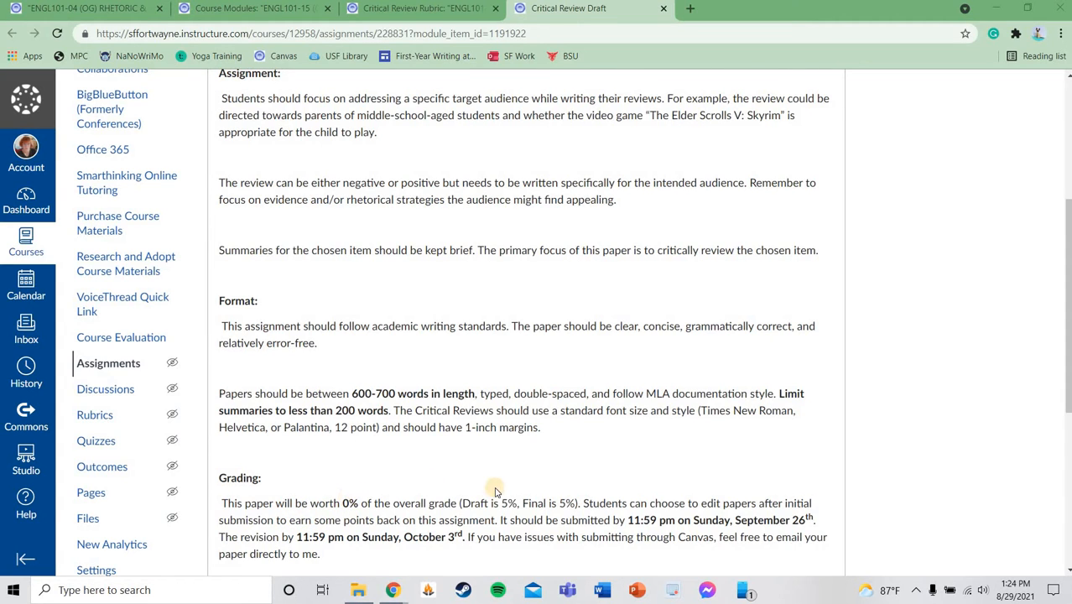
mouse_move(562, 497)
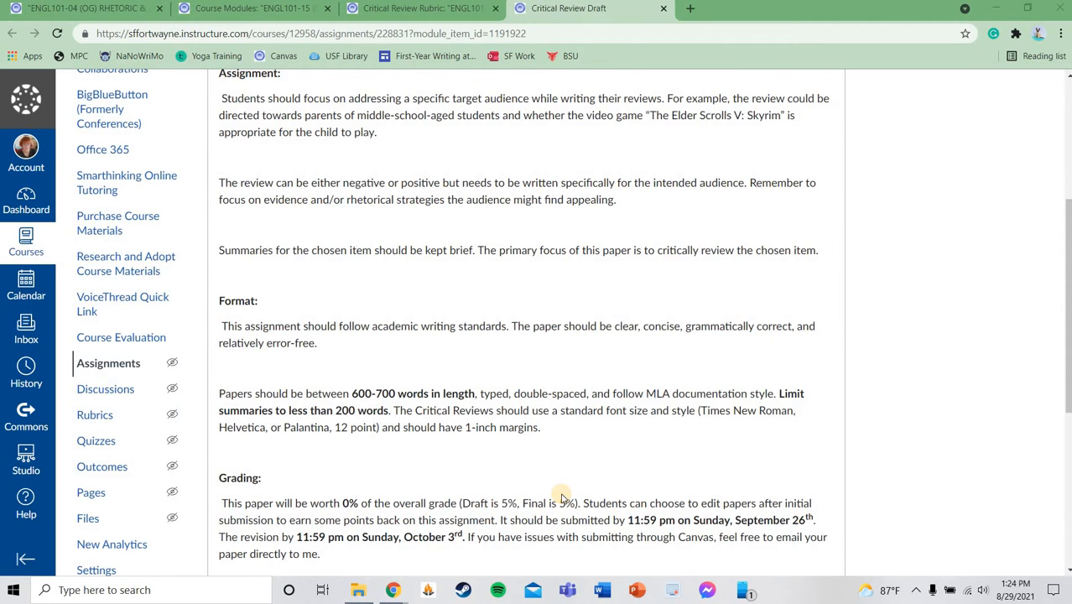
Scroll back up to the Assignment and Format sections of the draft page
scroll(up, 3)
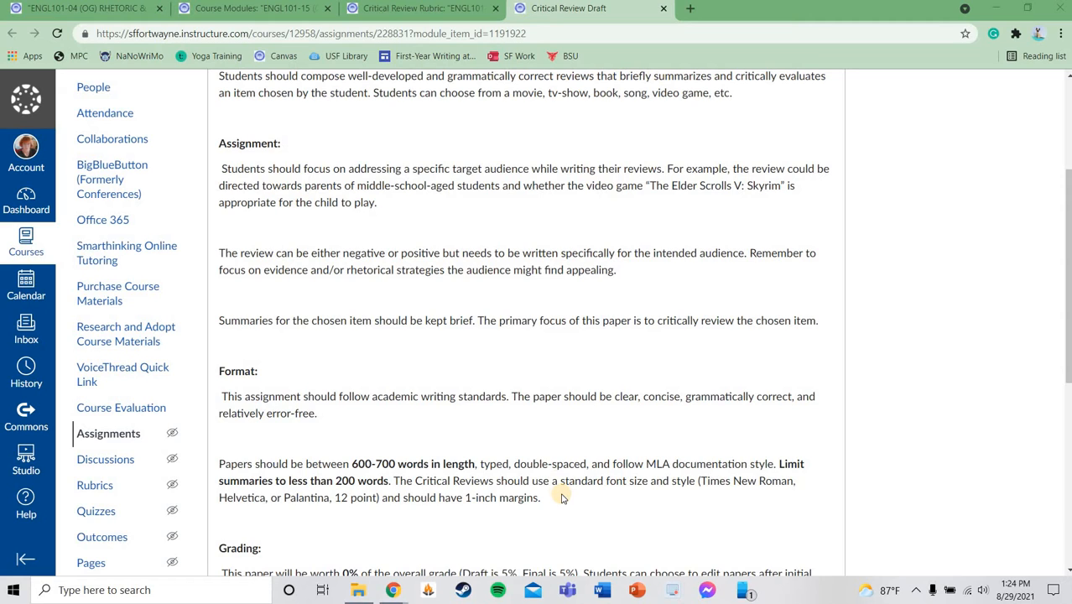
mouse_move(484, 443)
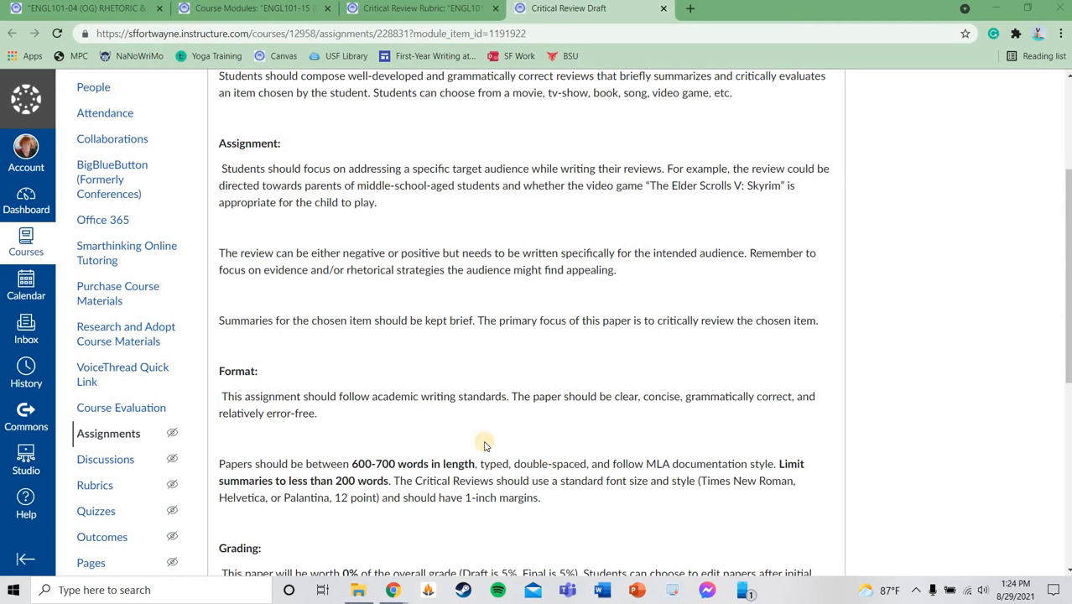
mouse_move(468, 299)
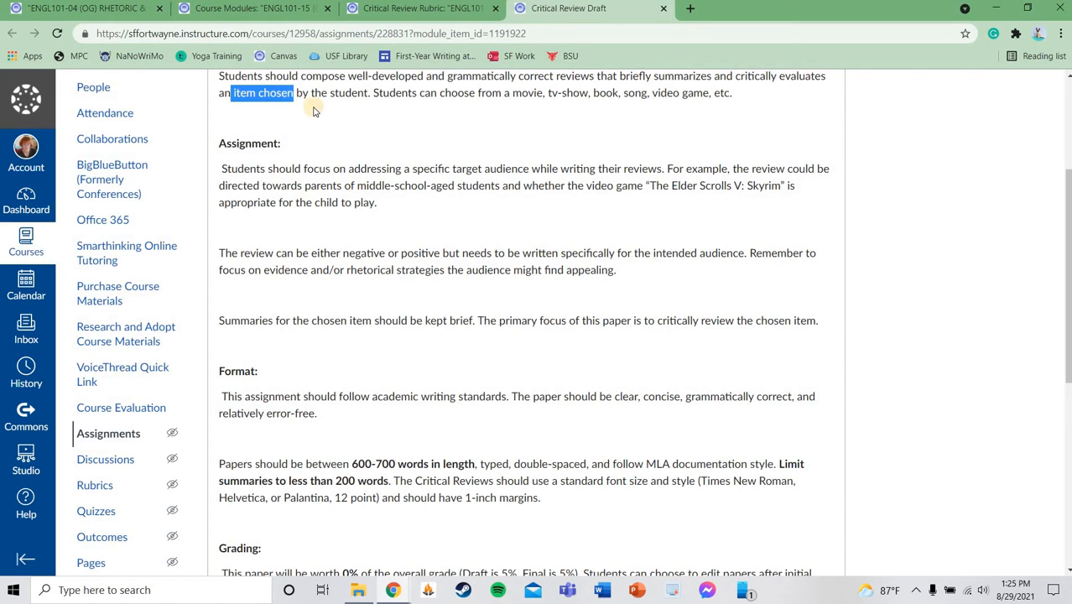
mouse_move(635, 75)
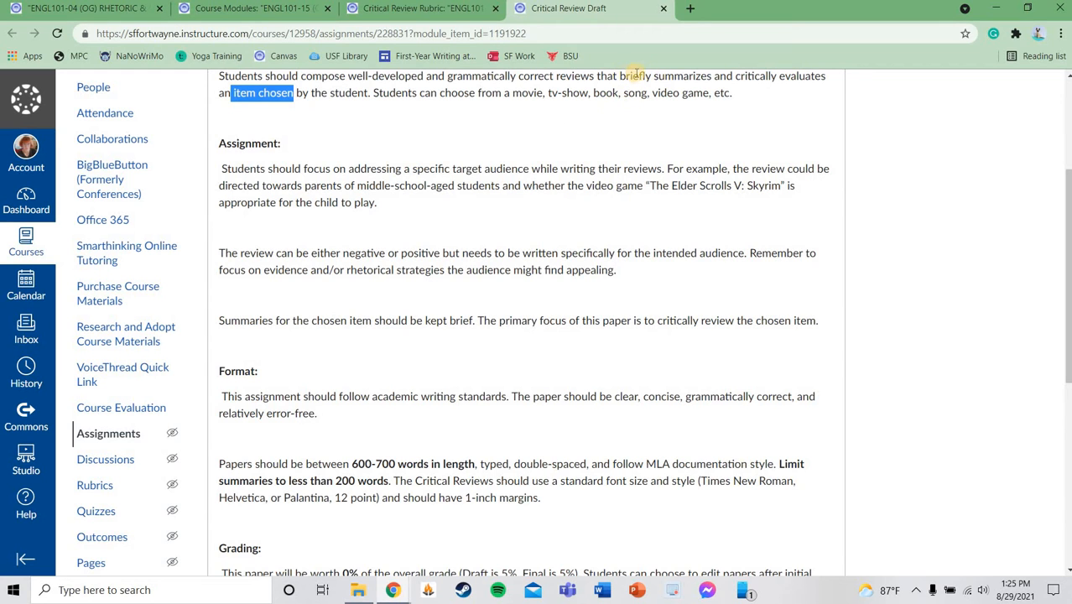
scroll(up, 3)
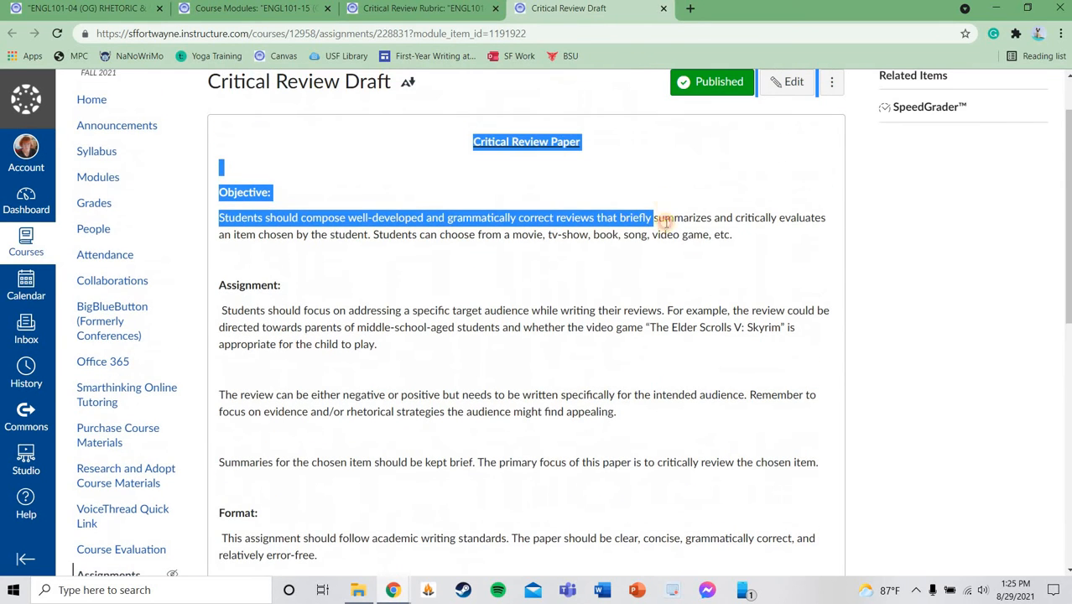
double_click(680, 217)
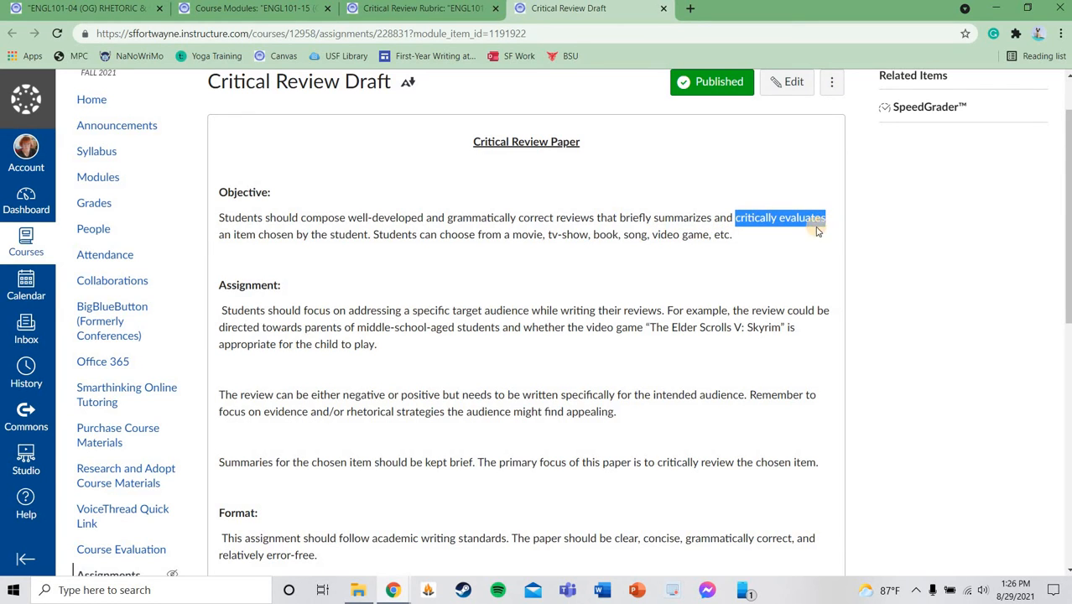
scroll(down, 3)
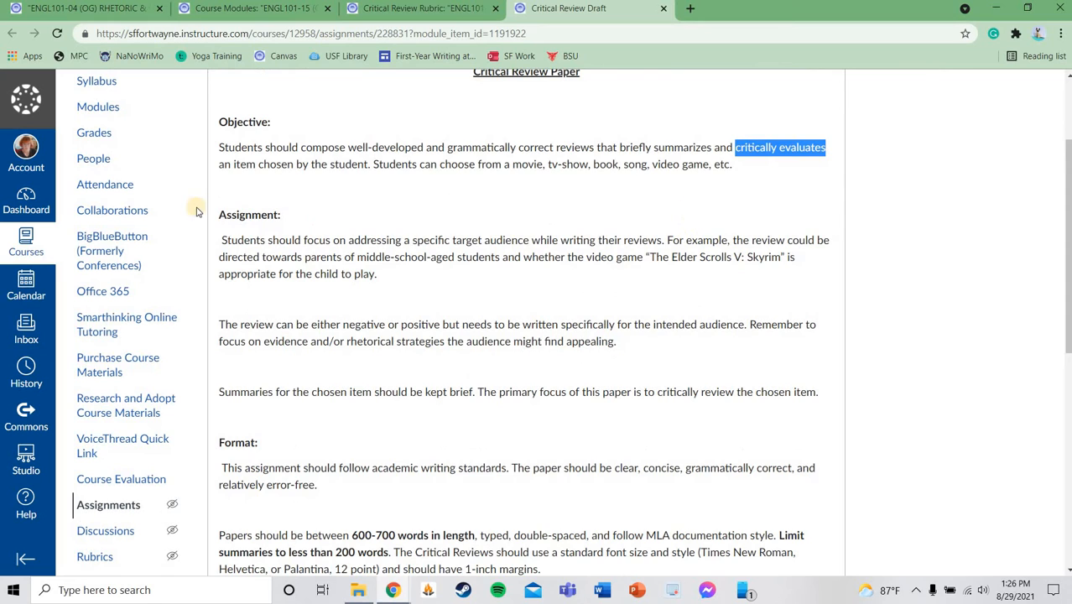
mouse_move(411, 271)
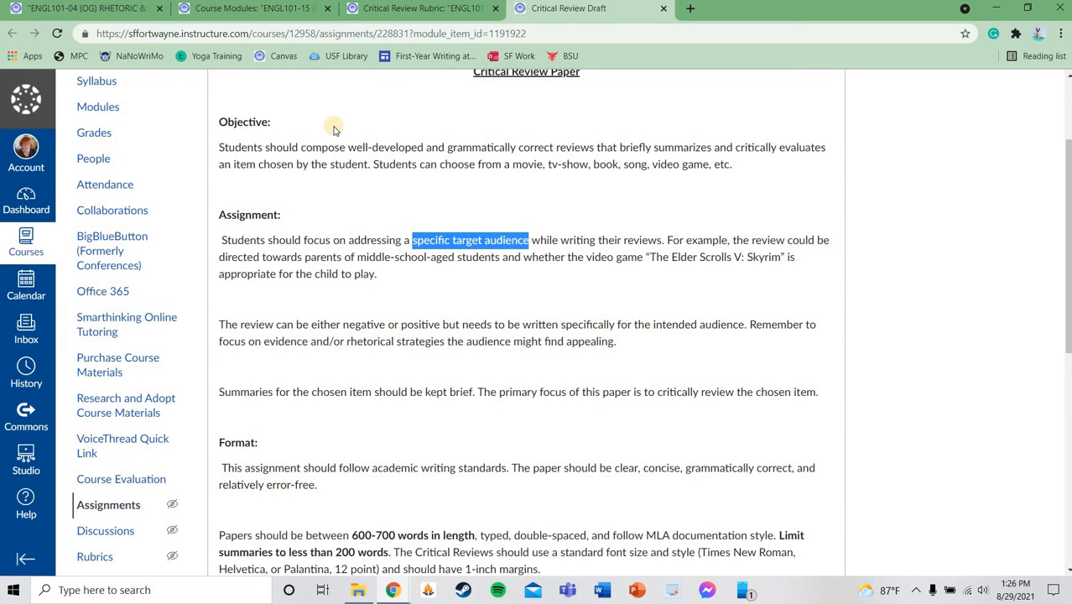
mouse_move(336, 163)
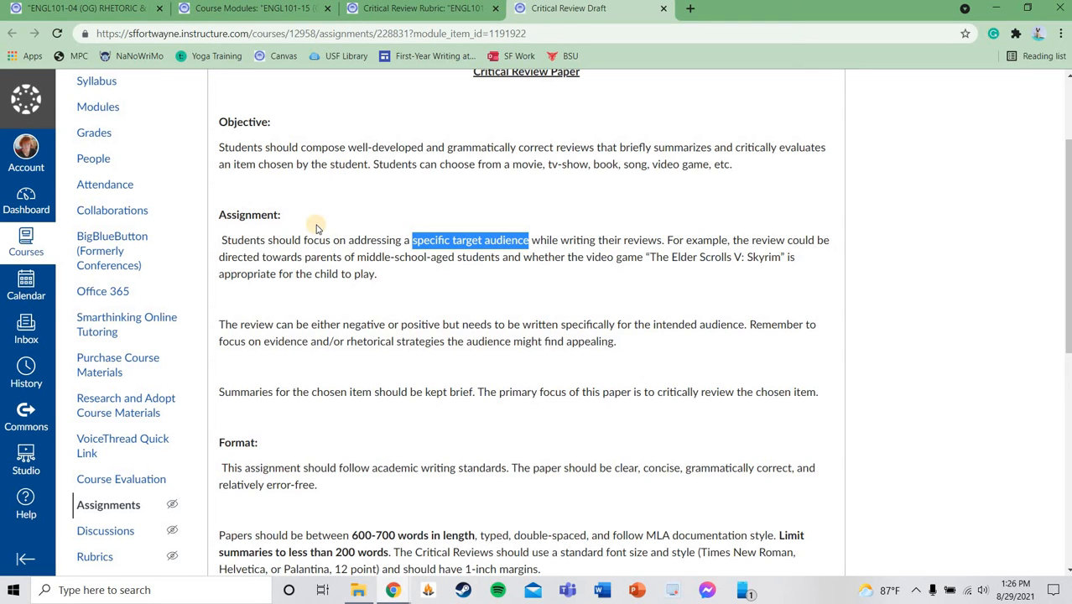
scroll(down, 3)
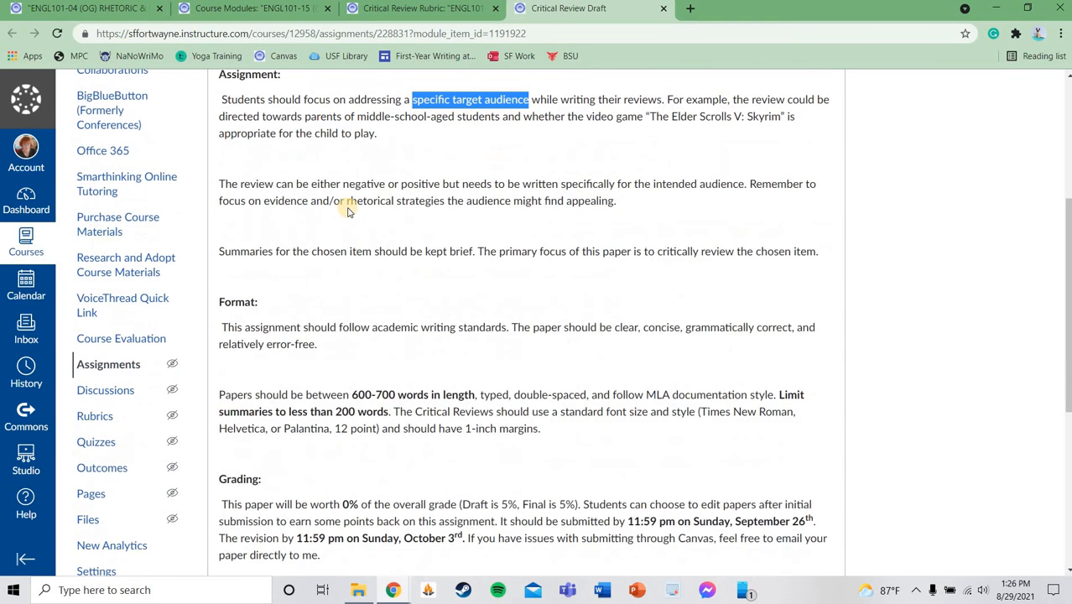
scroll(down, 3)
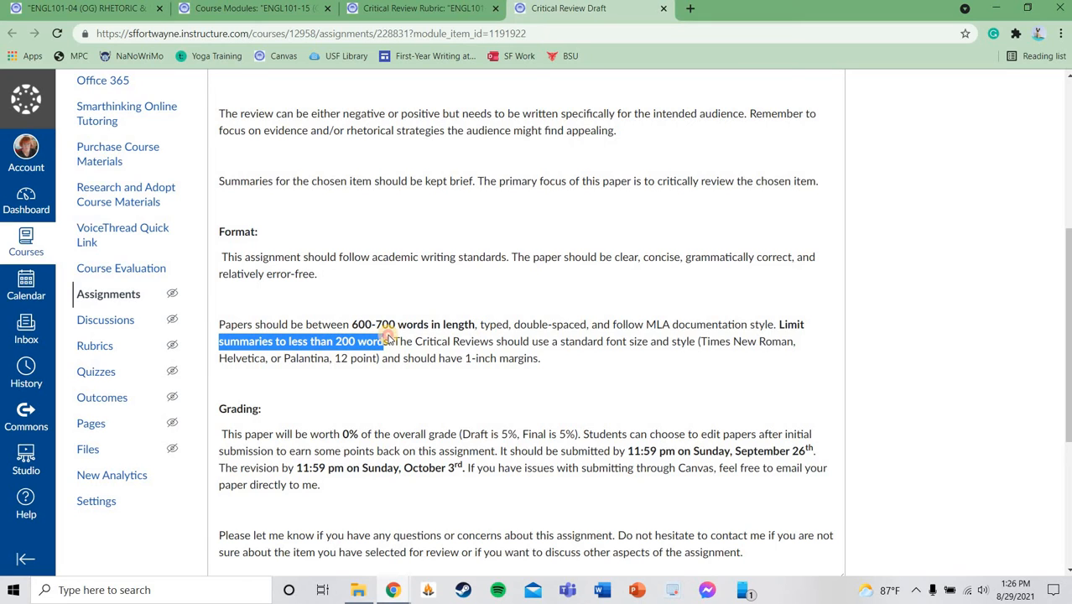
mouse_move(464, 394)
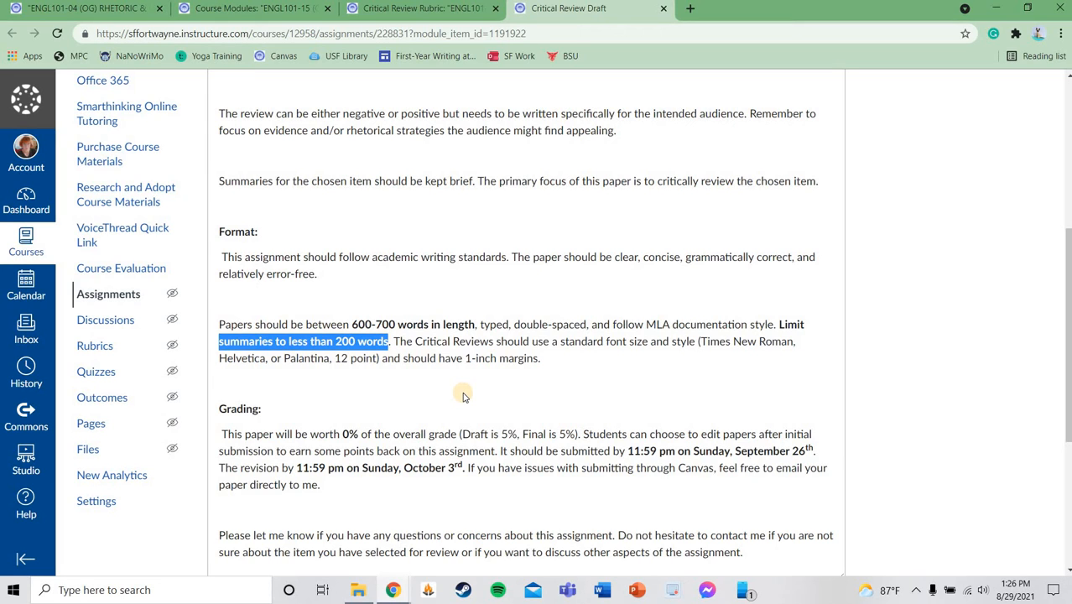
mouse_move(455, 390)
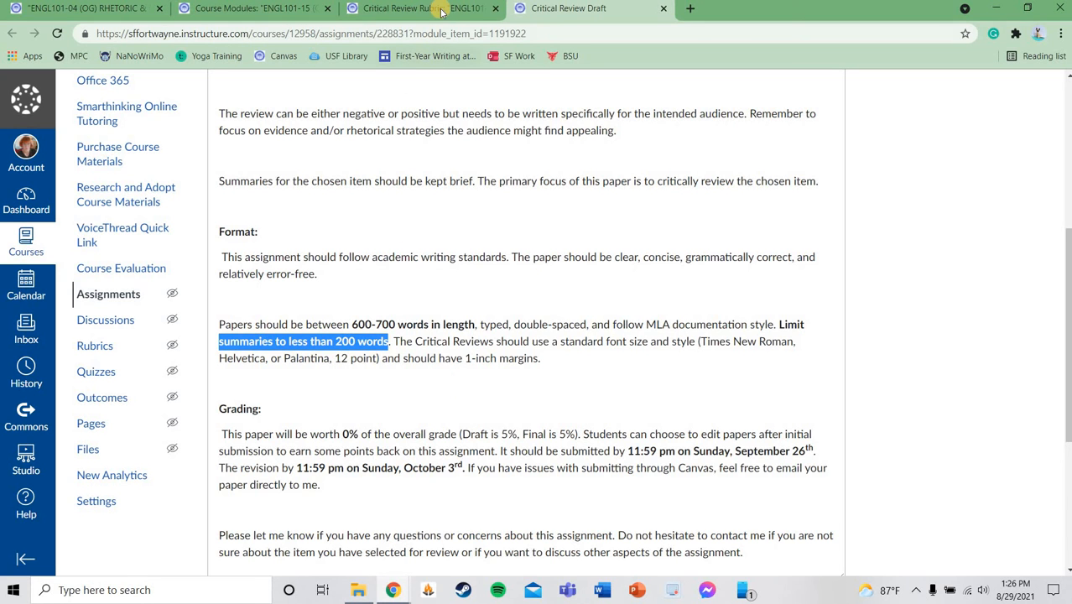
click(411, 9)
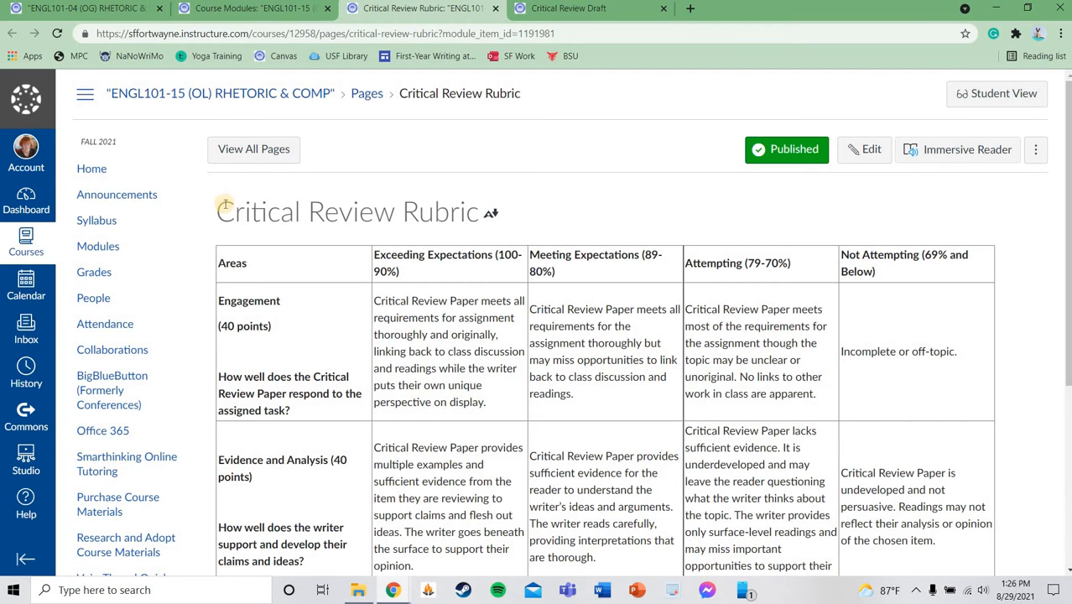
Scroll the Critical Review Rubric table to the bottom, revealing Conventions worth 20 points
scroll(down, 3)
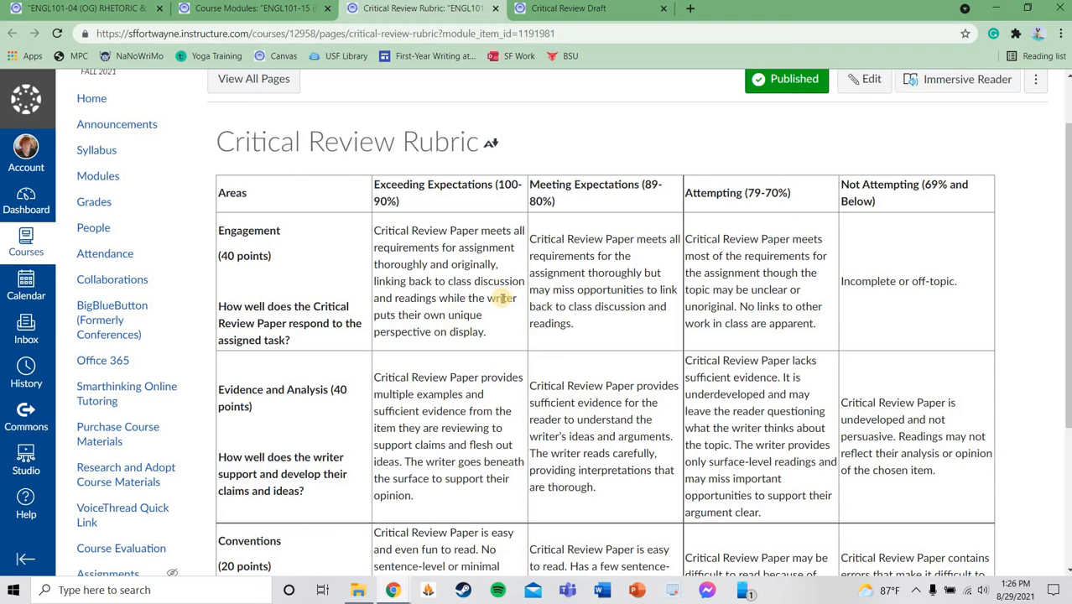
scroll(down, 3)
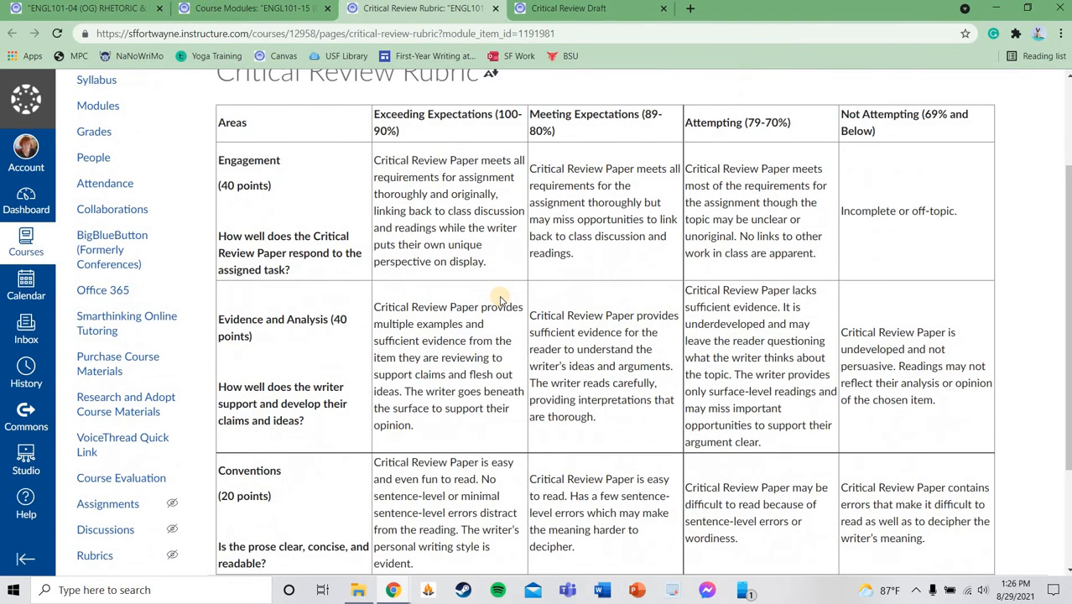
mouse_move(461, 287)
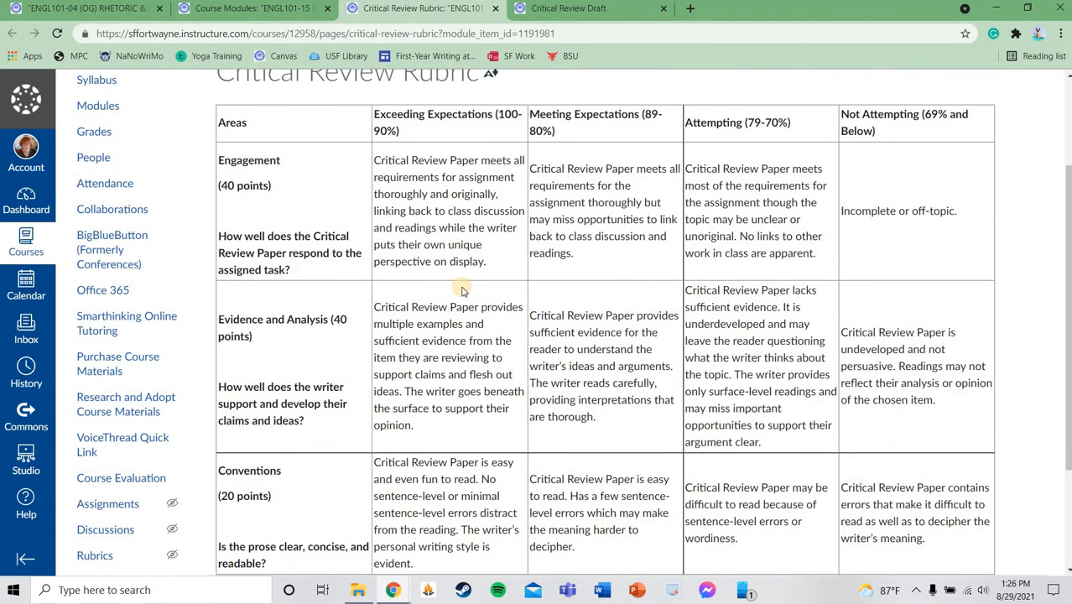
mouse_move(491, 336)
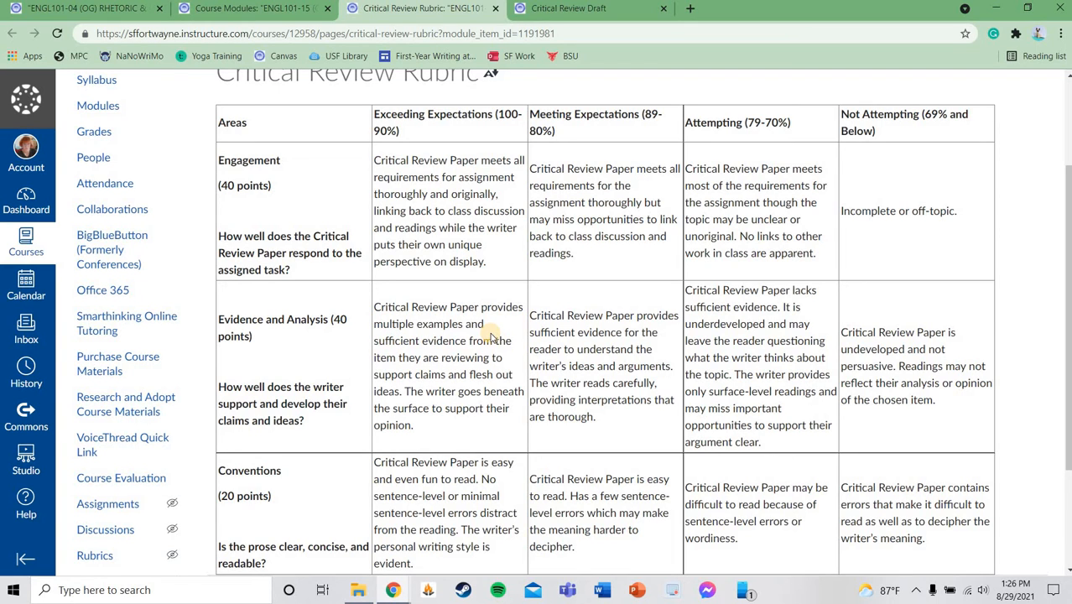
mouse_move(478, 390)
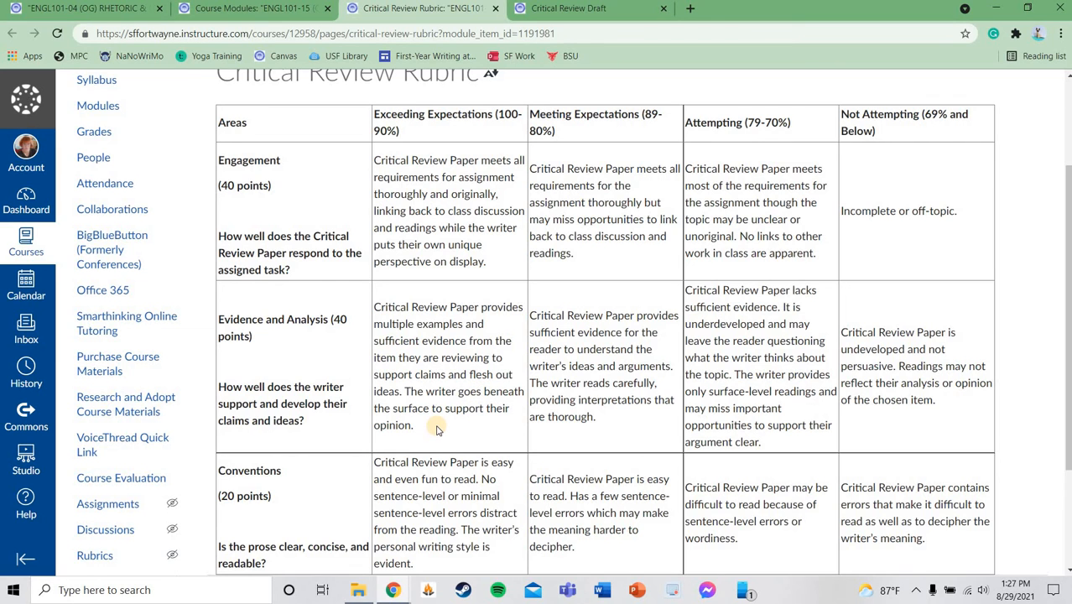
scroll(down, 3)
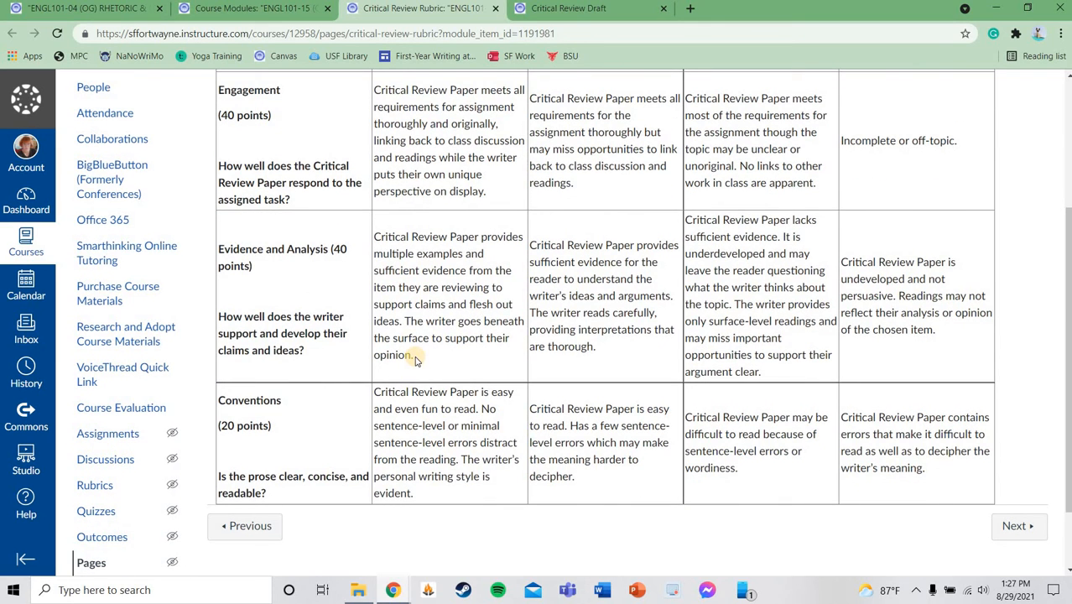
mouse_move(401, 317)
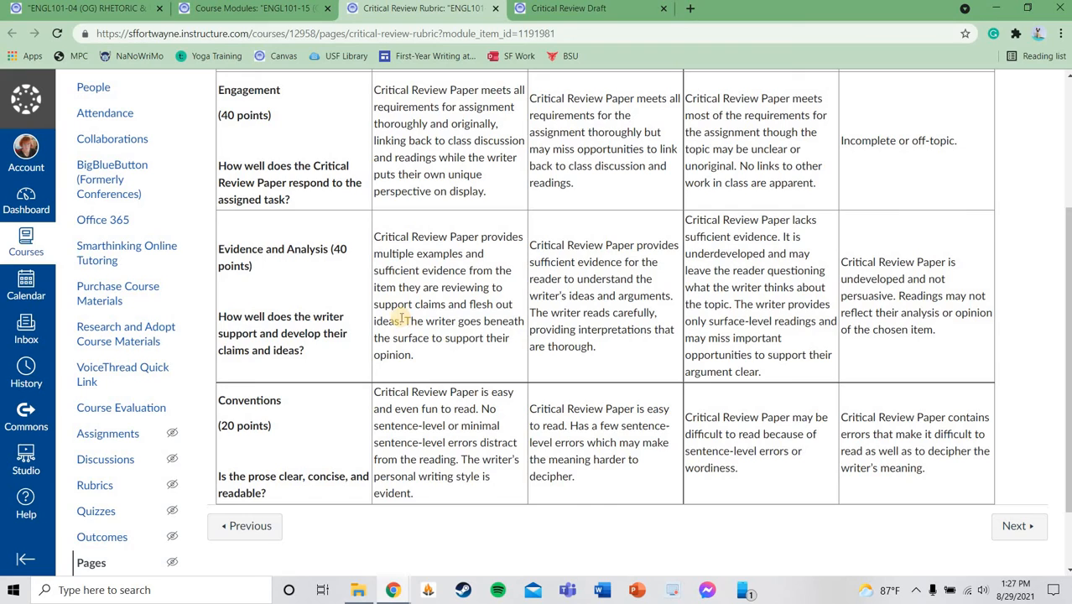
mouse_move(350, 277)
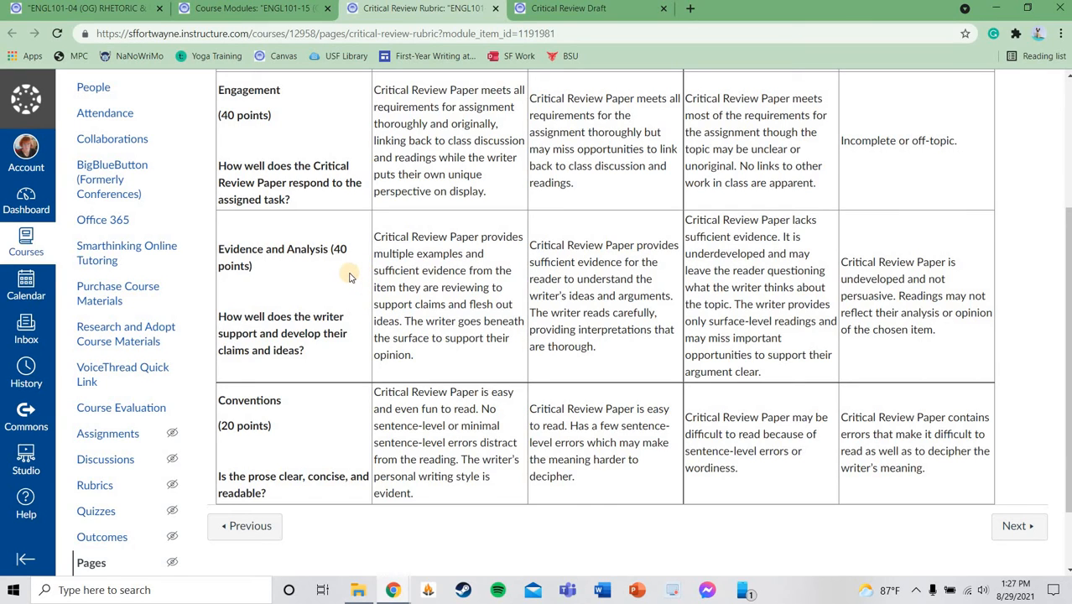
mouse_move(382, 267)
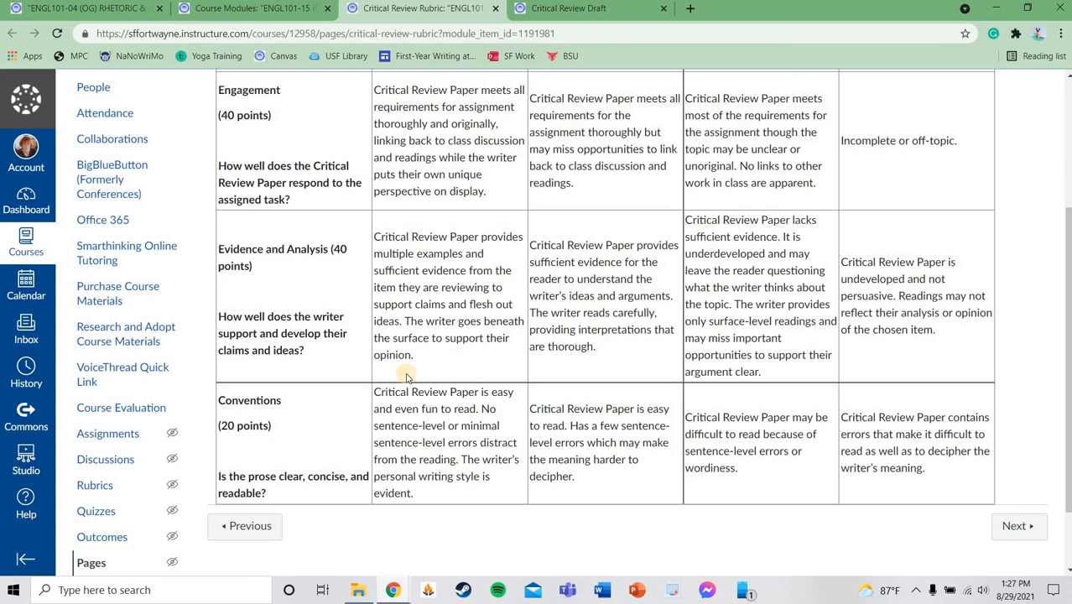
mouse_move(508, 360)
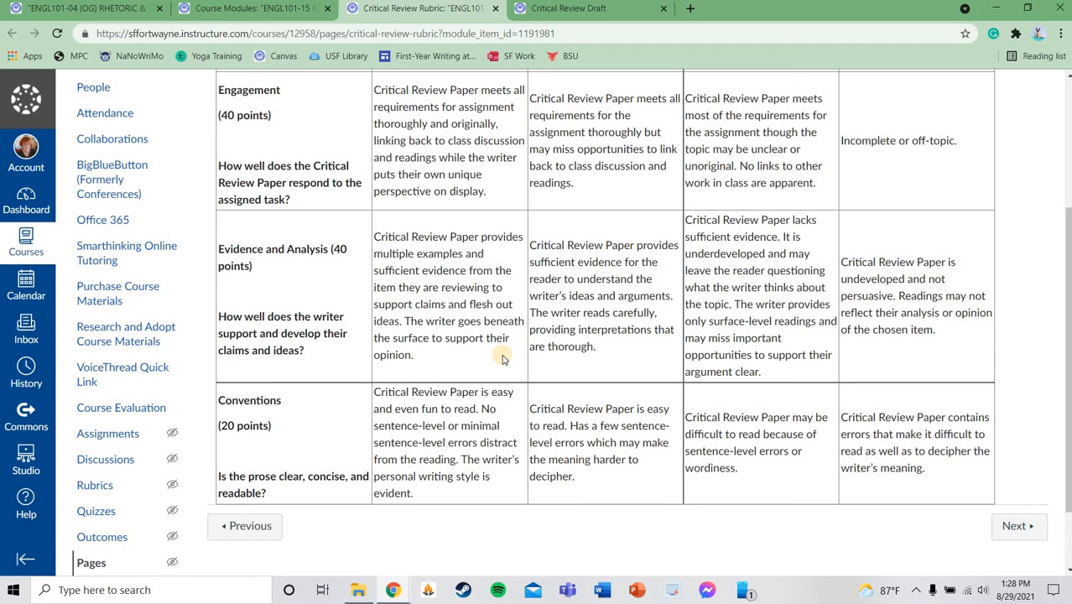
mouse_move(388, 437)
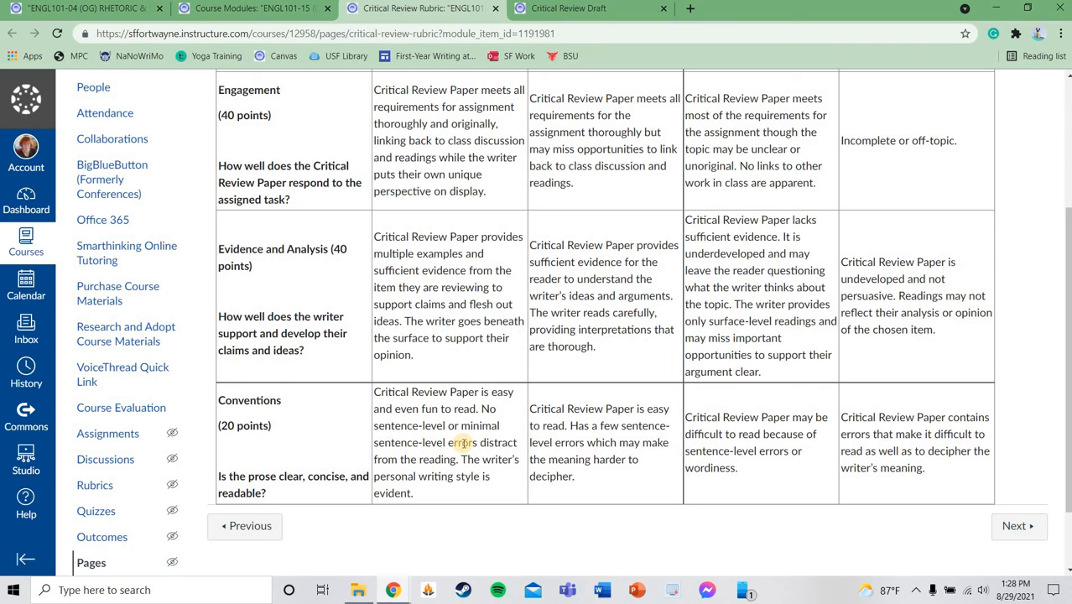
scroll(up, 3)
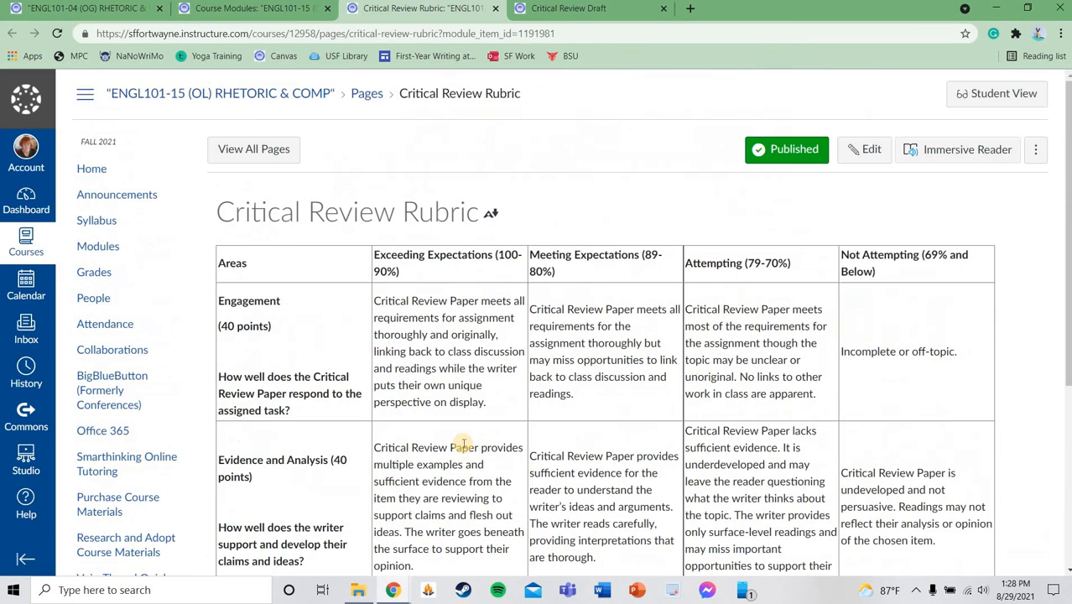
mouse_move(522, 399)
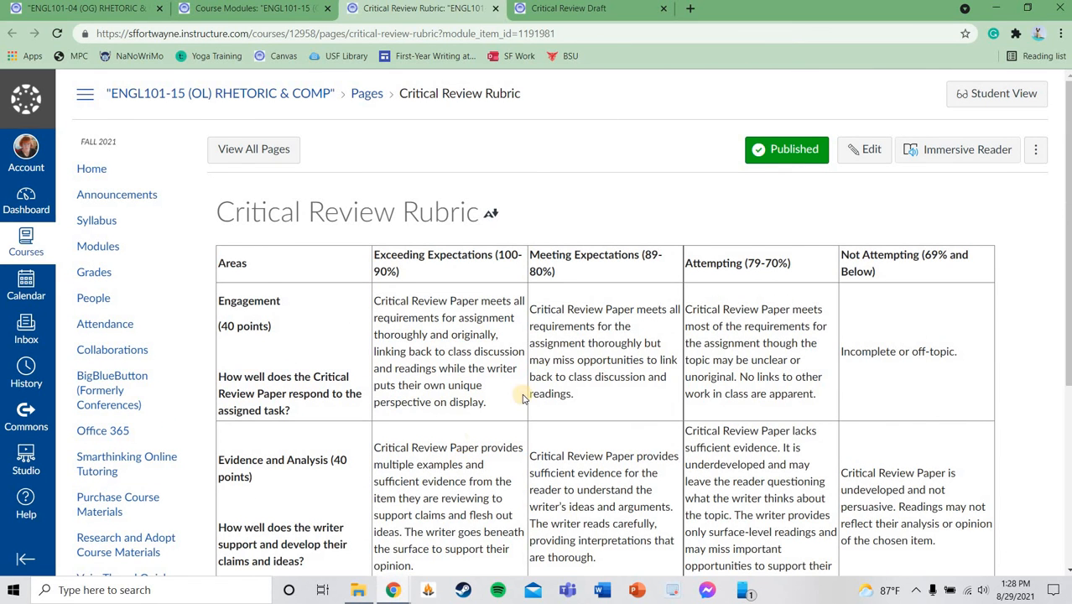